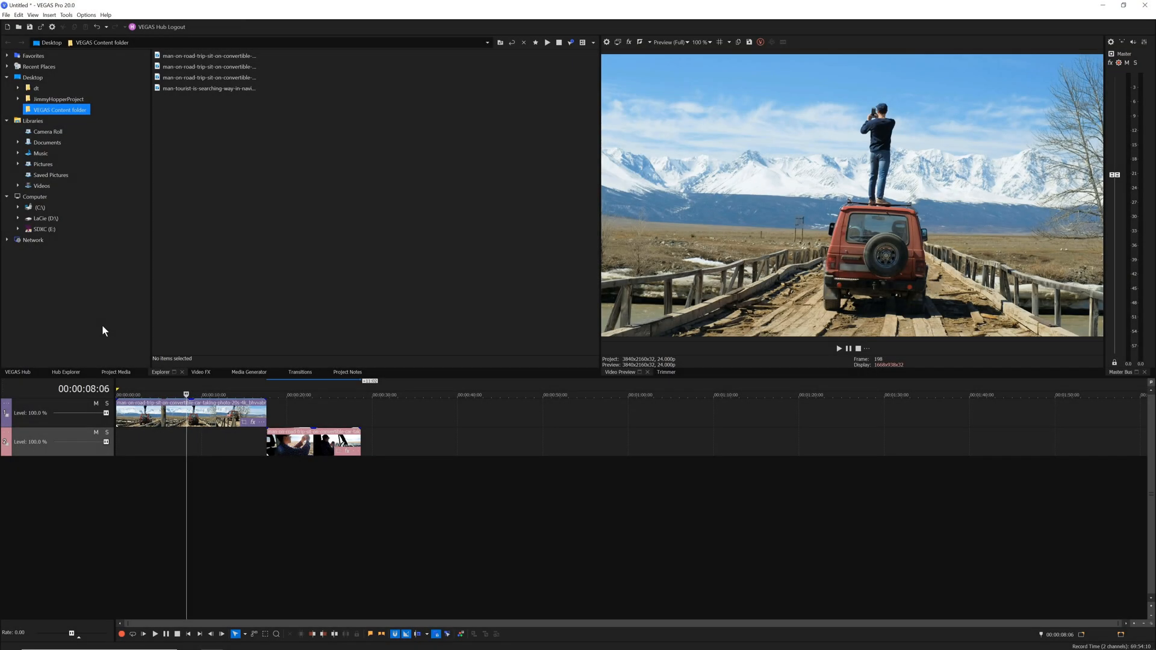
{"action": "mouse_move", "coordinate": [95, 317]}
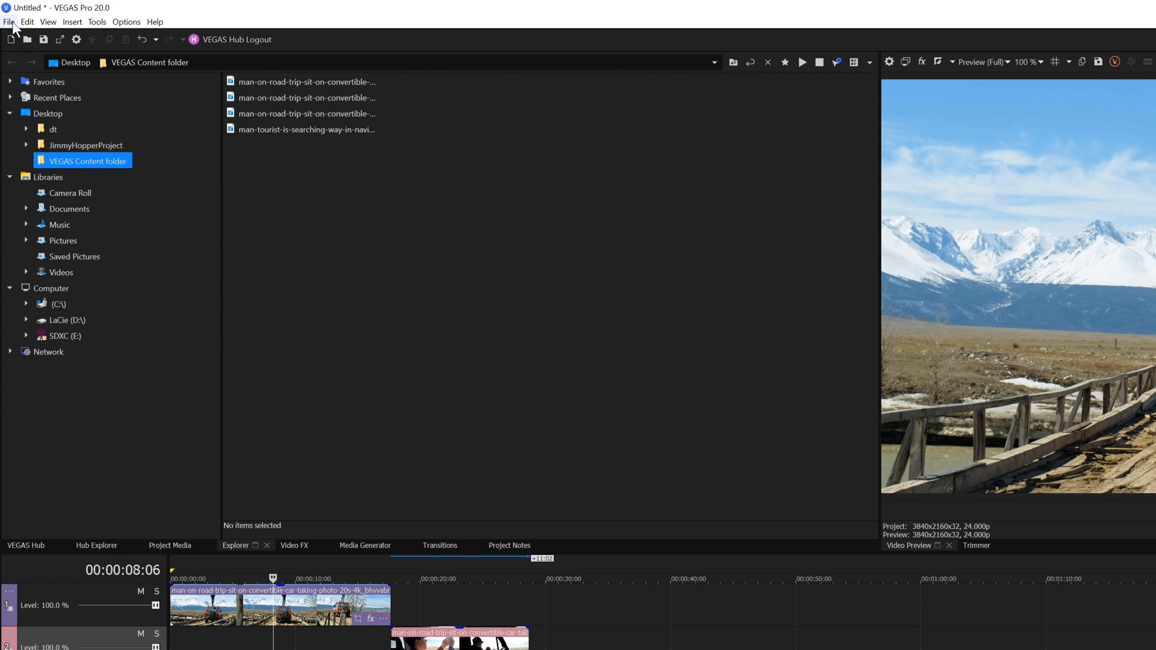
- Browse the File and Edit menus, then show the View menu's audio and video envelope options
{"action": "left_click", "coordinate": [8, 21]}
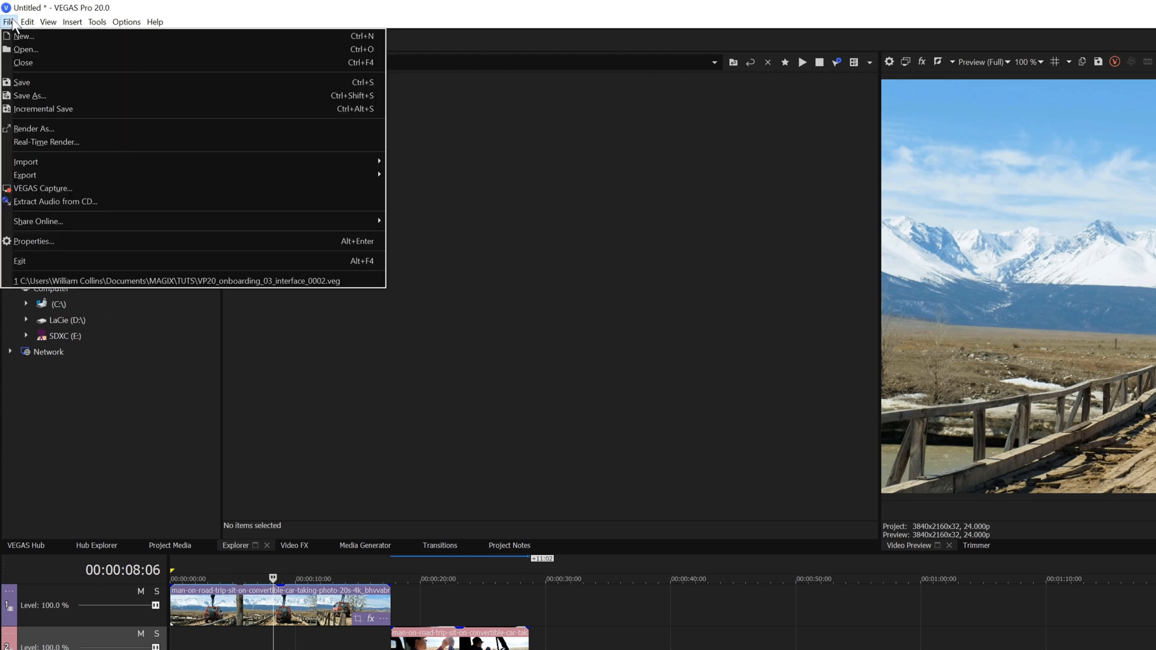
{"action": "mouse_move", "coordinate": [22, 82]}
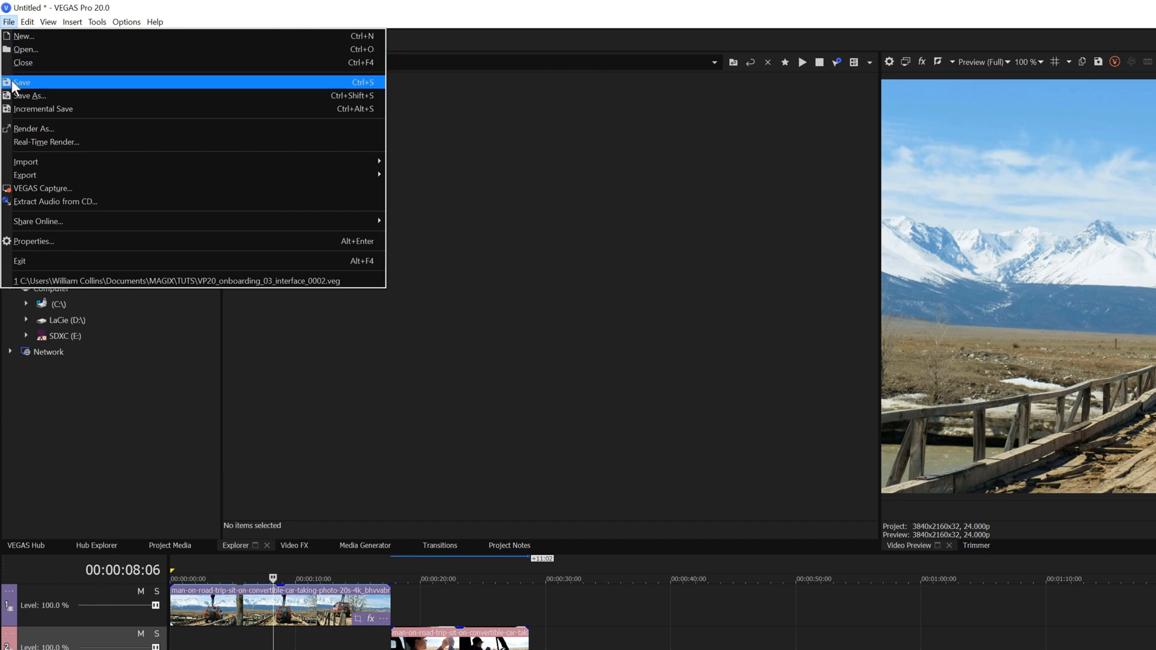
{"action": "mouse_move", "coordinate": [16, 109]}
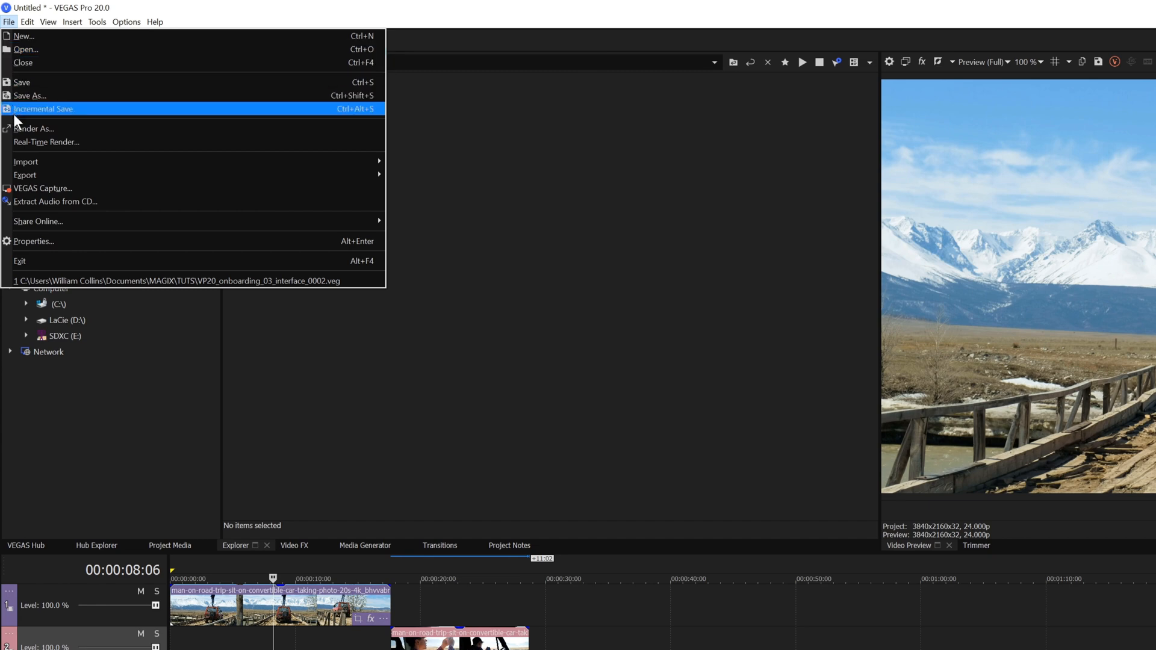
{"action": "mouse_move", "coordinate": [14, 128]}
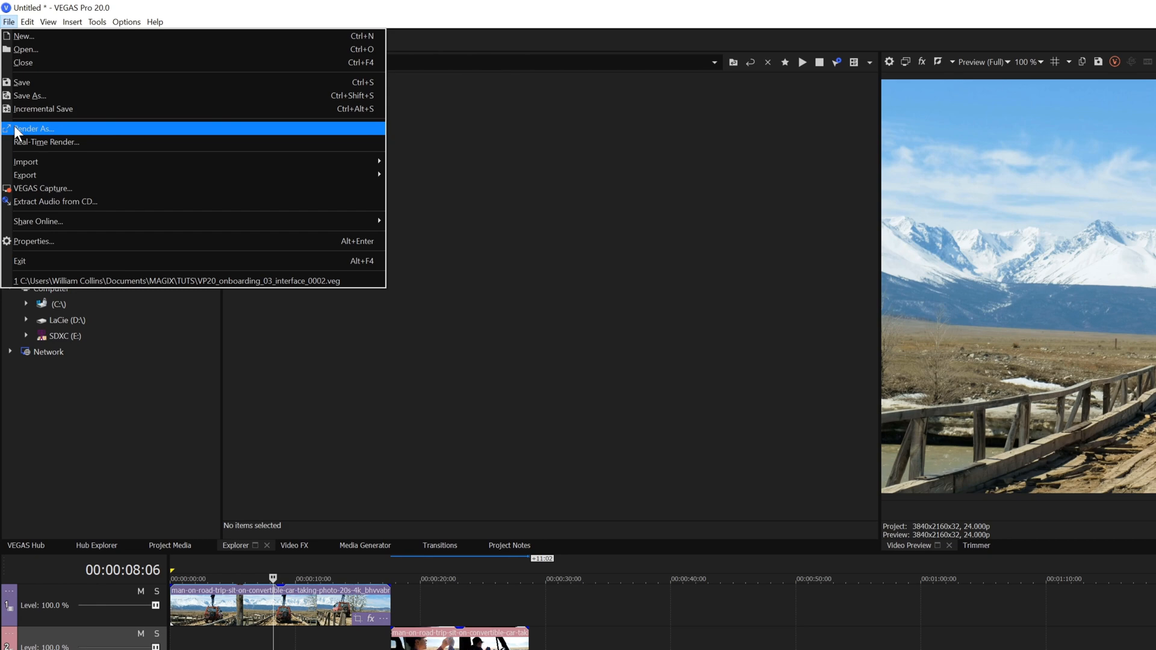
{"action": "mouse_move", "coordinate": [26, 161]}
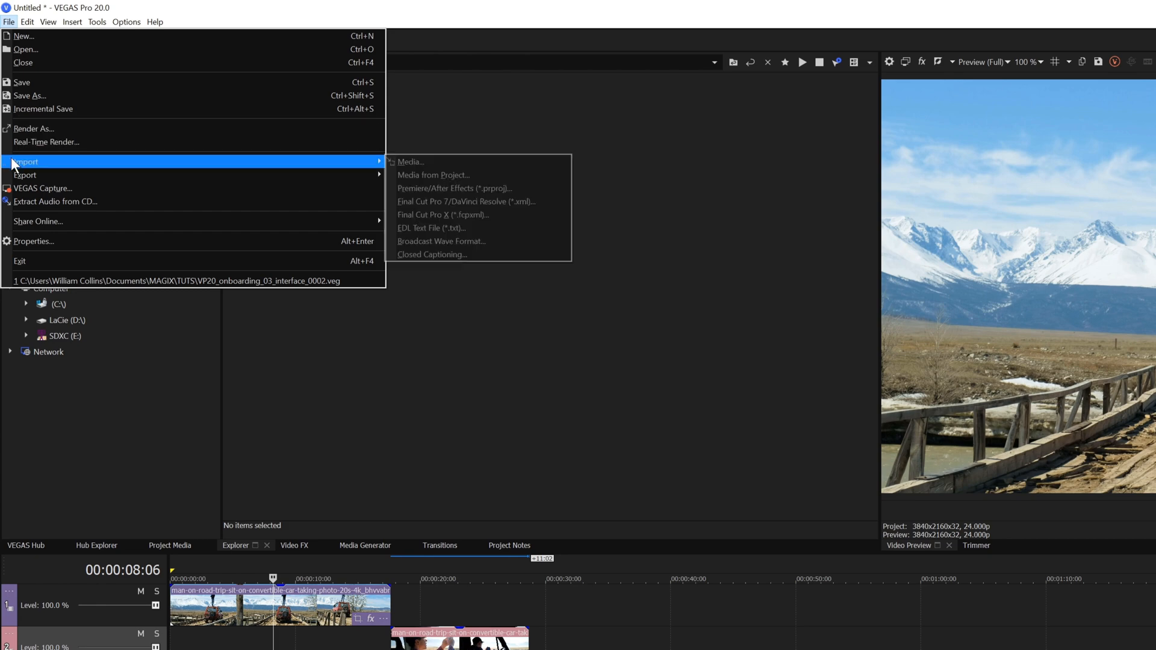
{"action": "mouse_move", "coordinate": [20, 261]}
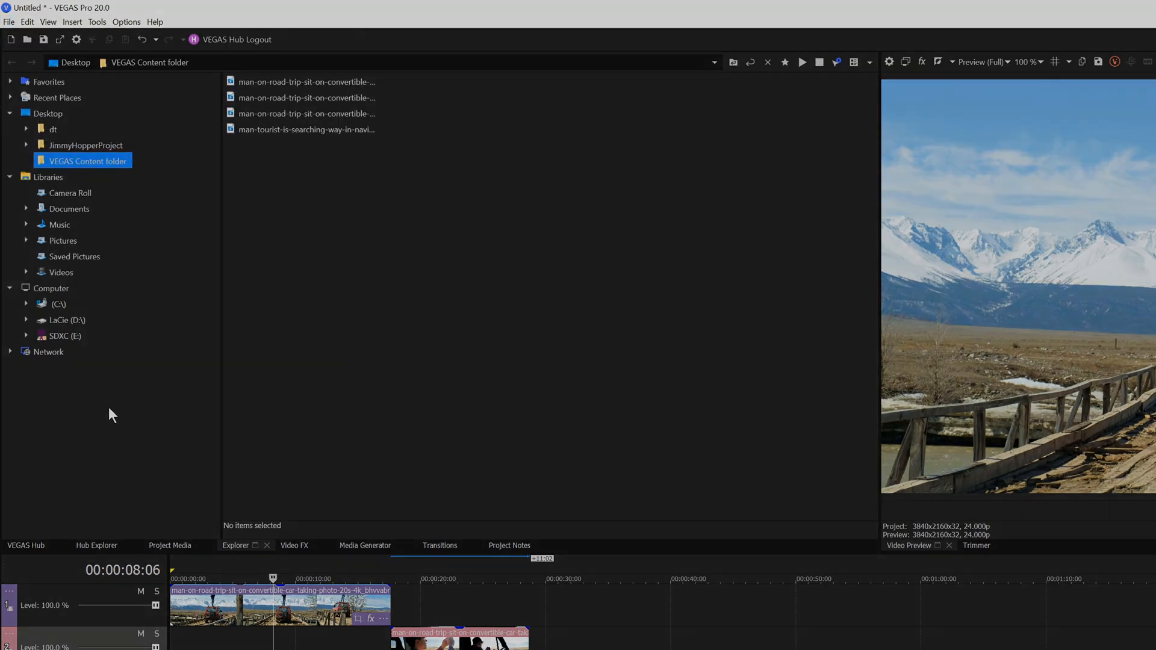
{"action": "left_click", "coordinate": [26, 22]}
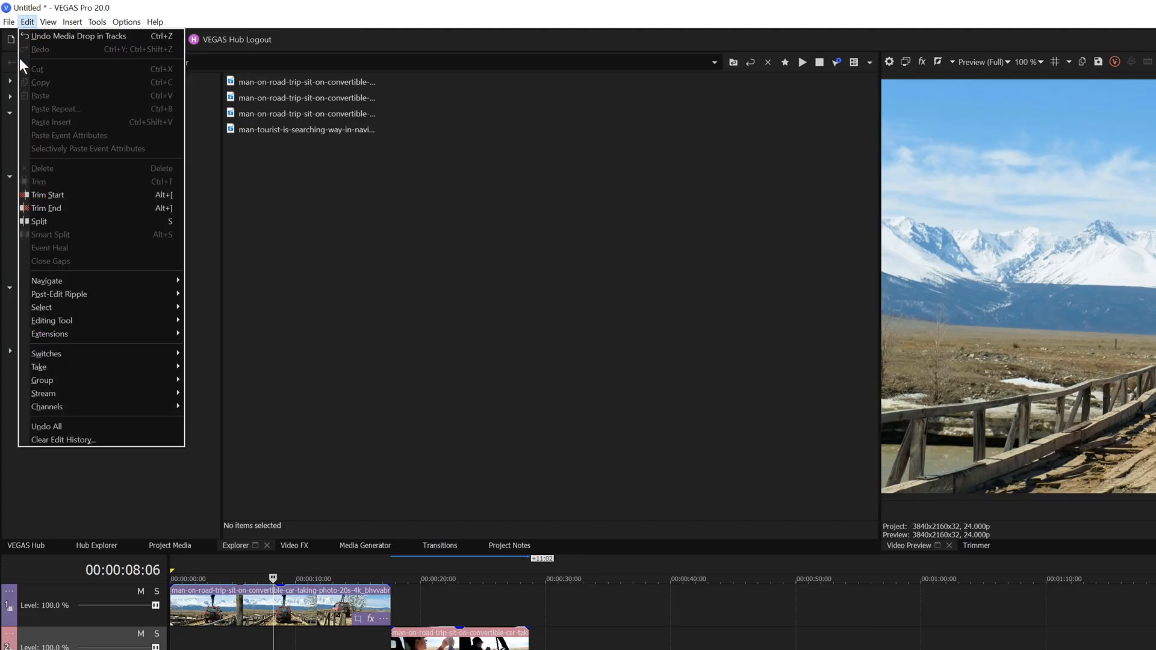
{"action": "mouse_move", "coordinate": [50, 333]}
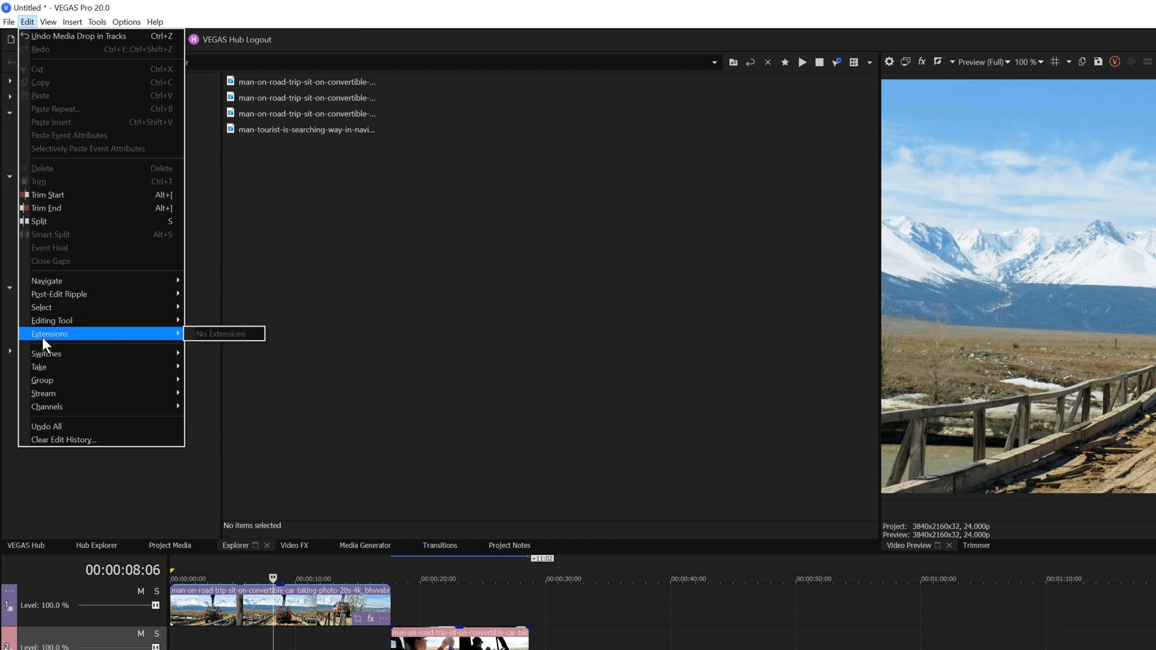
{"action": "mouse_move", "coordinate": [48, 194]}
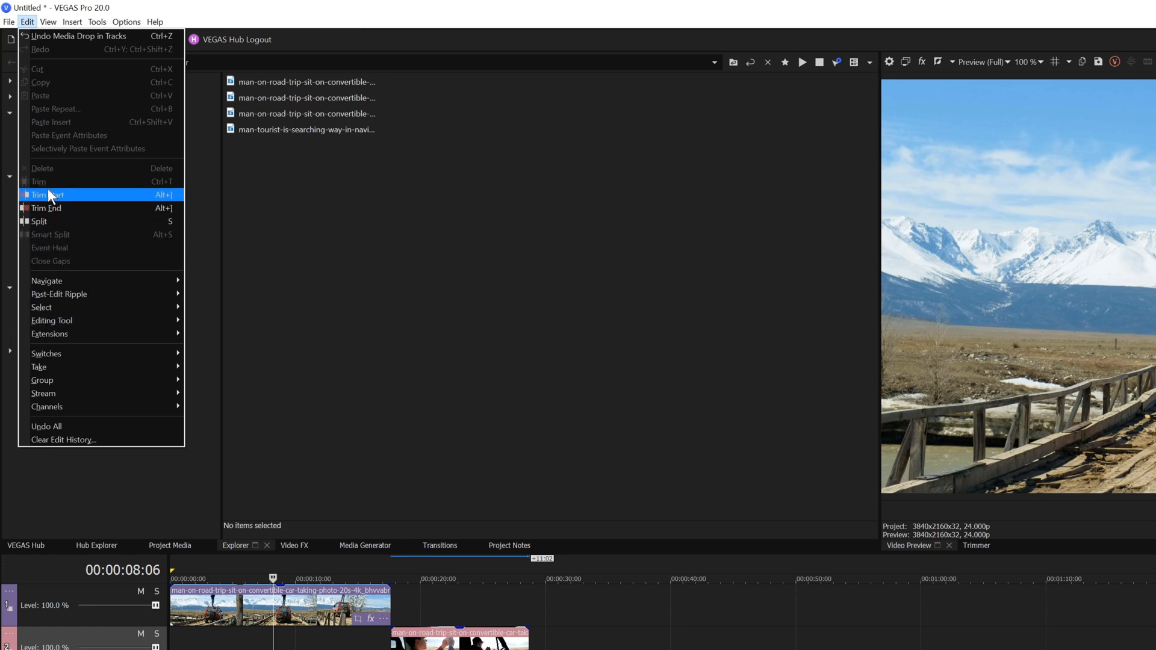
{"action": "mouse_move", "coordinate": [68, 122]}
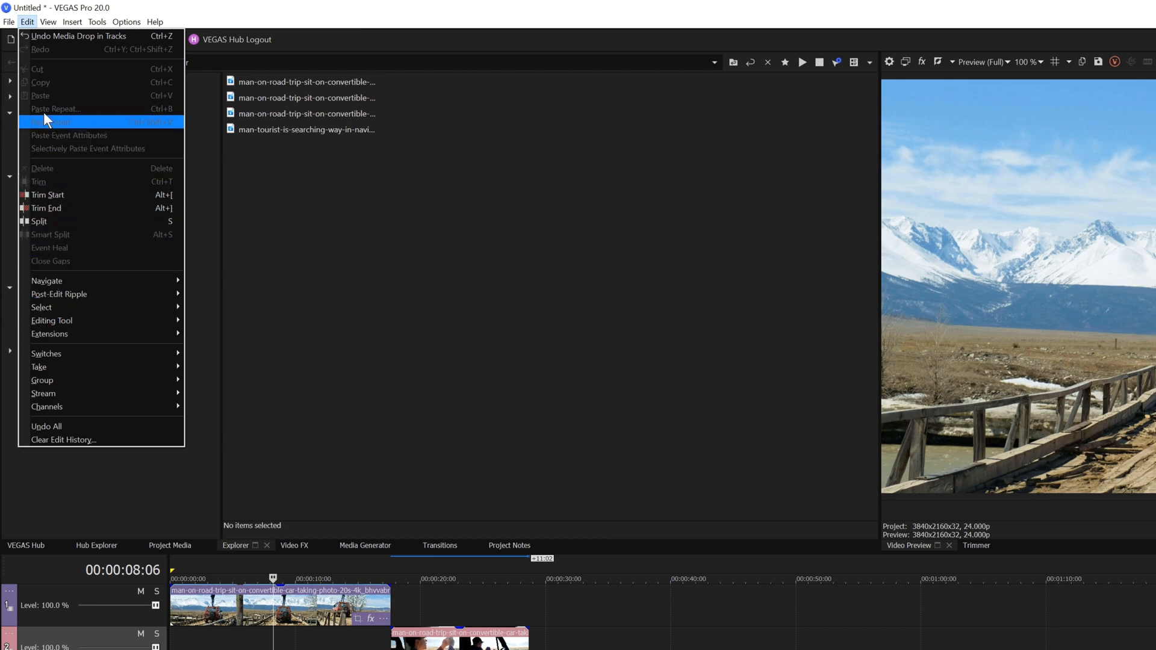
{"action": "left_click", "coordinate": [47, 22]}
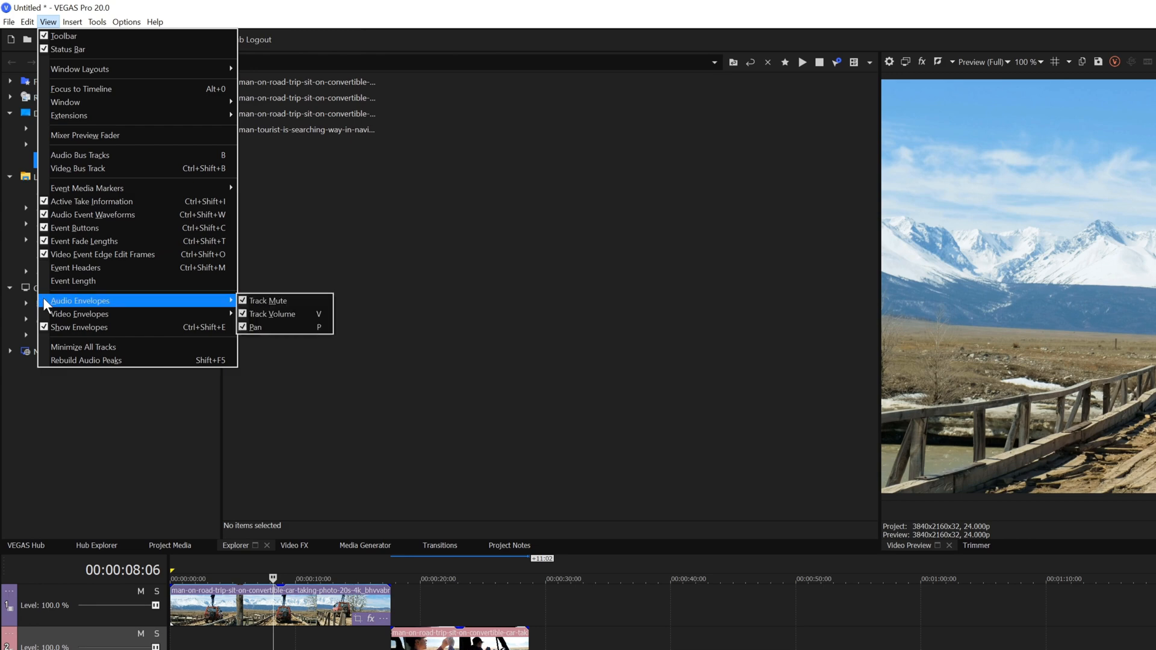
{"action": "mouse_move", "coordinate": [79, 313]}
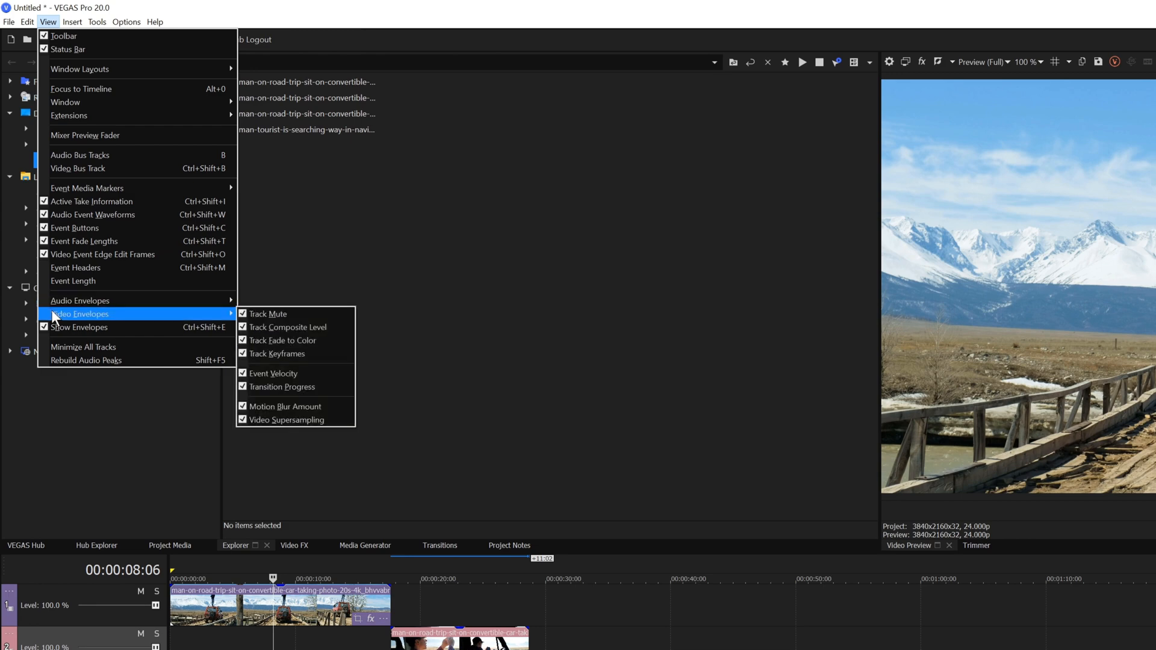
- Browse the Insert menu, then insert a new audio track below the two video tracks
{"action": "left_click", "coordinate": [72, 22]}
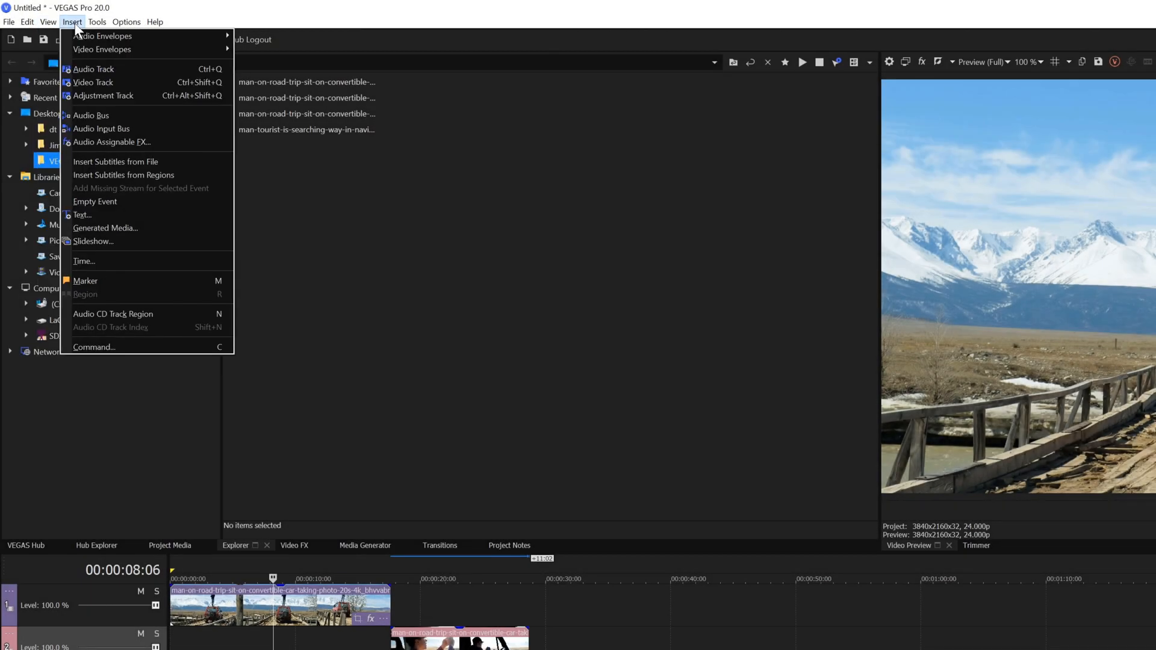
{"action": "mouse_move", "coordinate": [101, 49]}
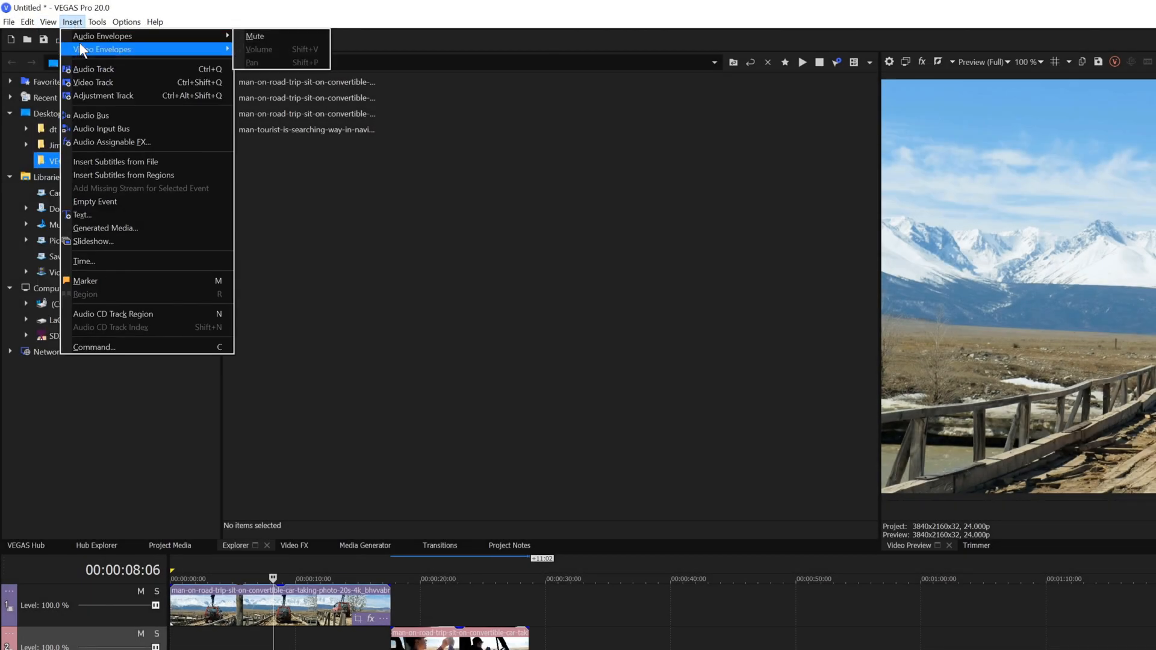
{"action": "mouse_move", "coordinate": [103, 95]}
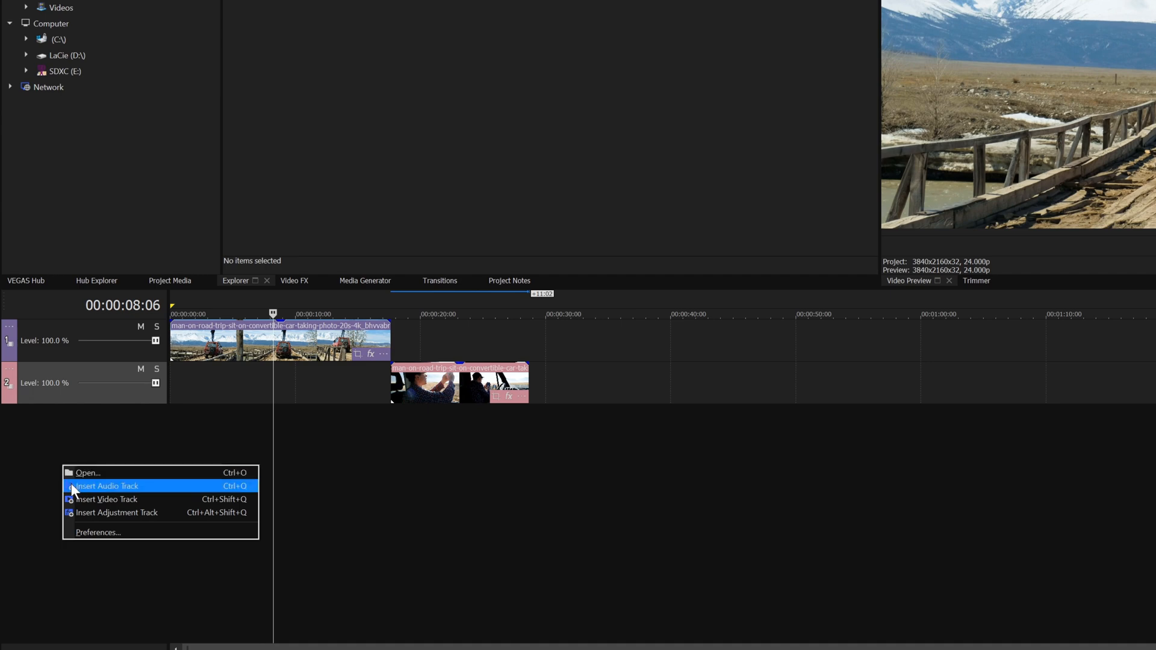
{"action": "left_click", "coordinate": [108, 486]}
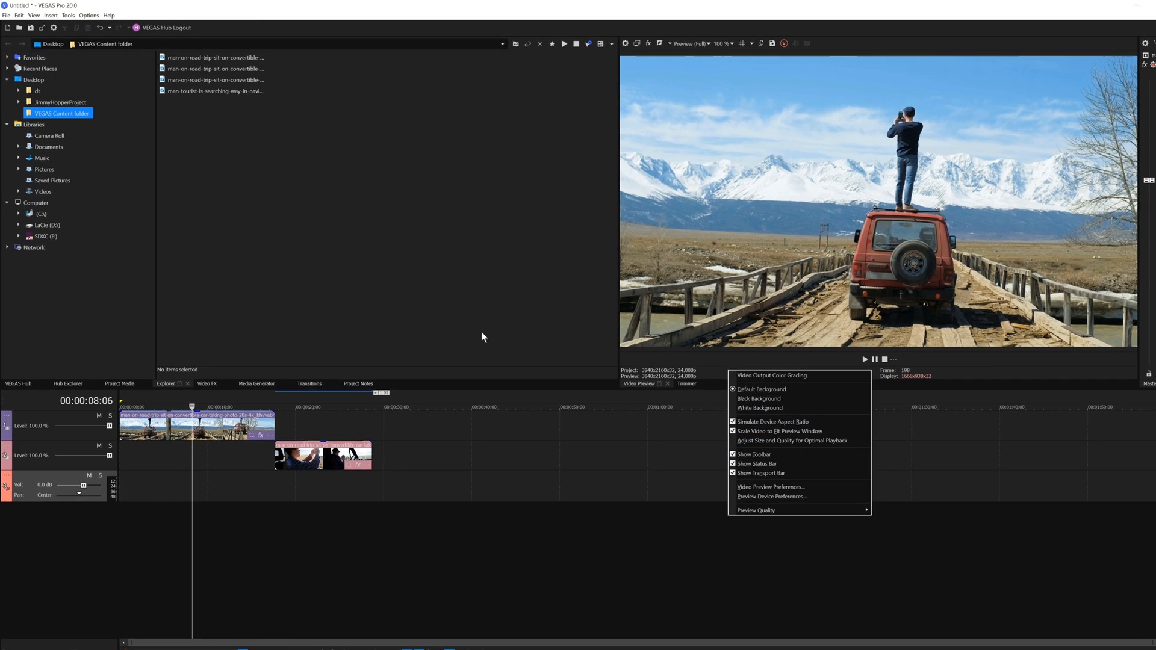
- Browse the Tools menu's Audio, Scripting and speech submenus with Hub Explorer showing
{"action": "left_click", "coordinate": [102, 23]}
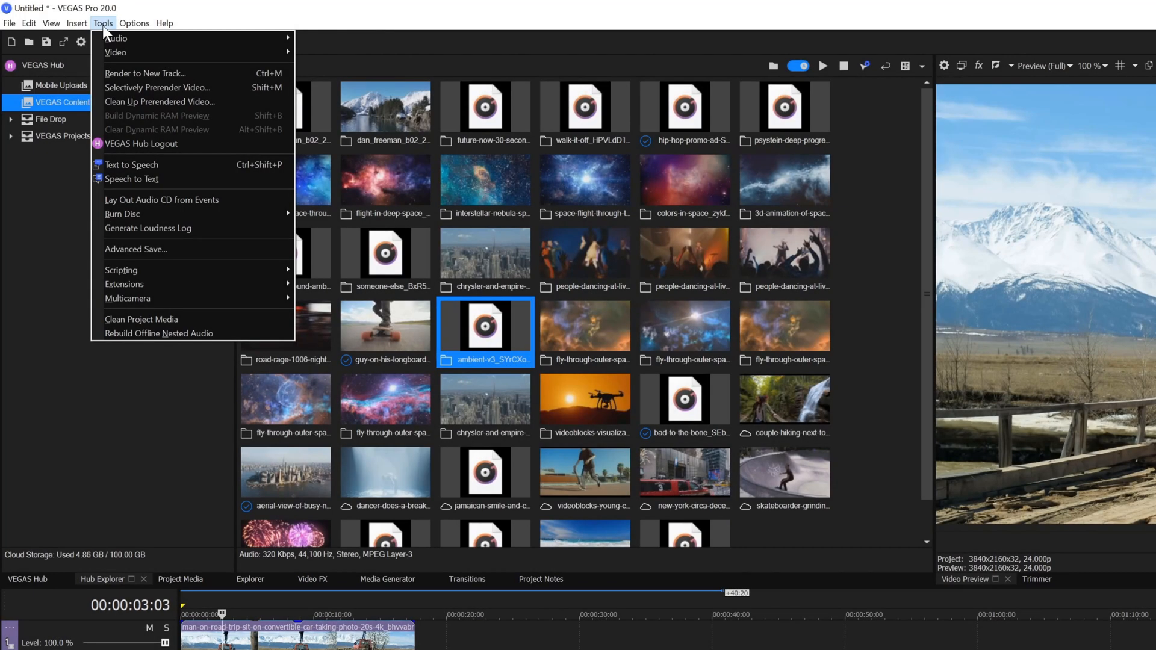
{"action": "mouse_move", "coordinate": [116, 38]}
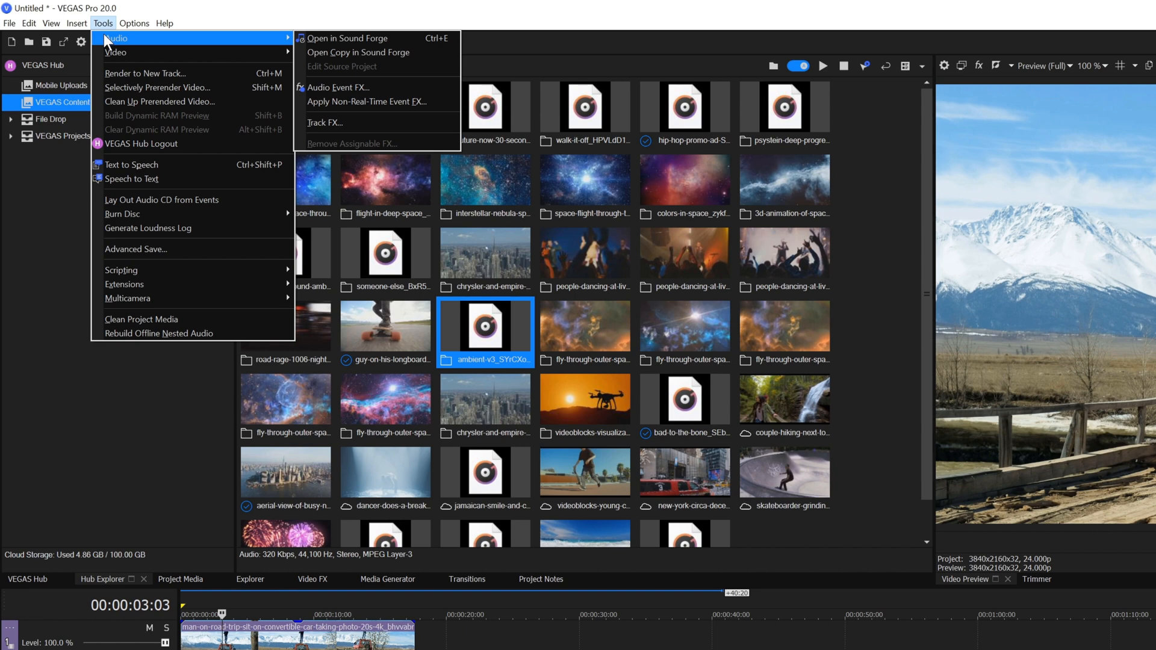
{"action": "mouse_move", "coordinate": [121, 269]}
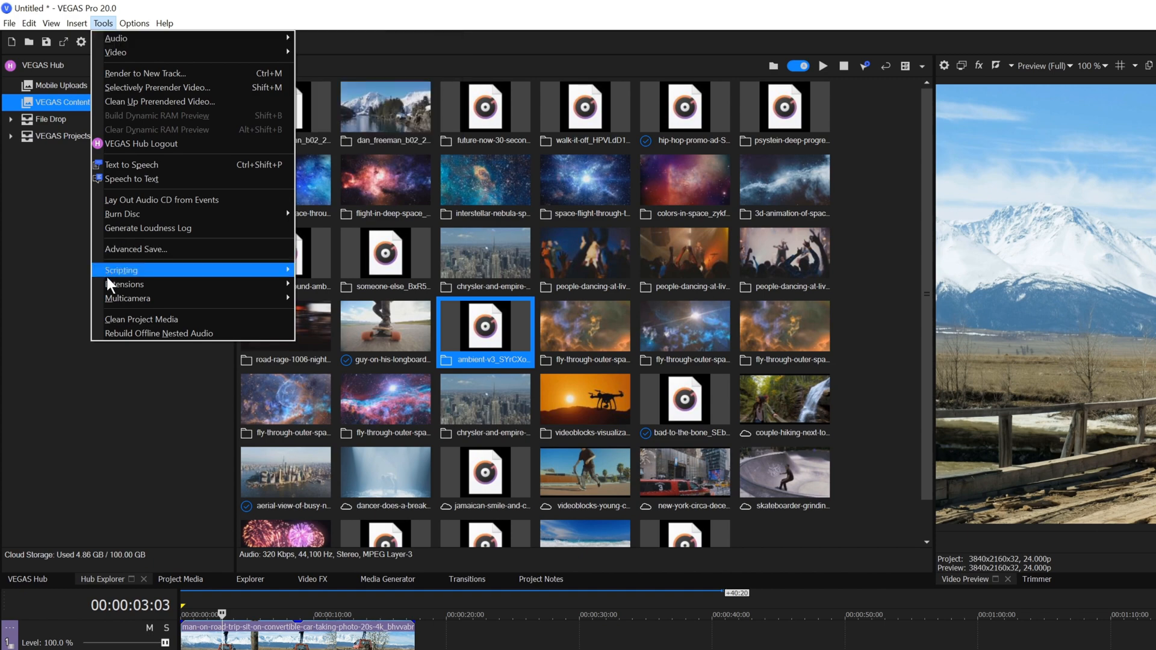
{"action": "mouse_move", "coordinate": [127, 298]}
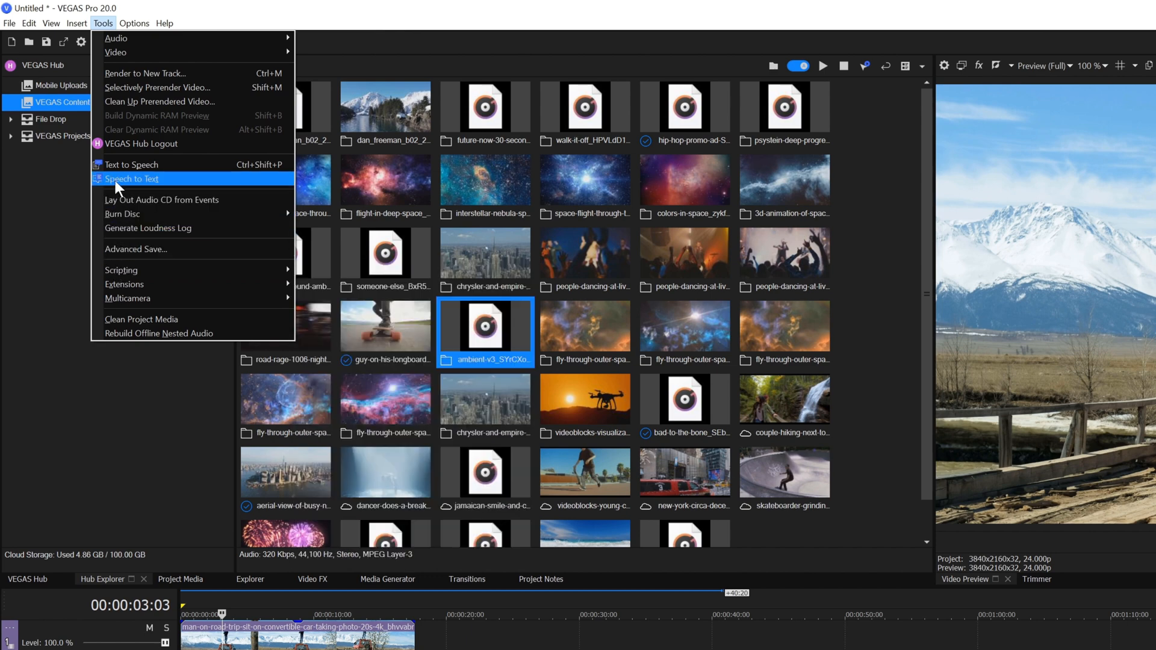
{"action": "mouse_move", "coordinate": [118, 164]}
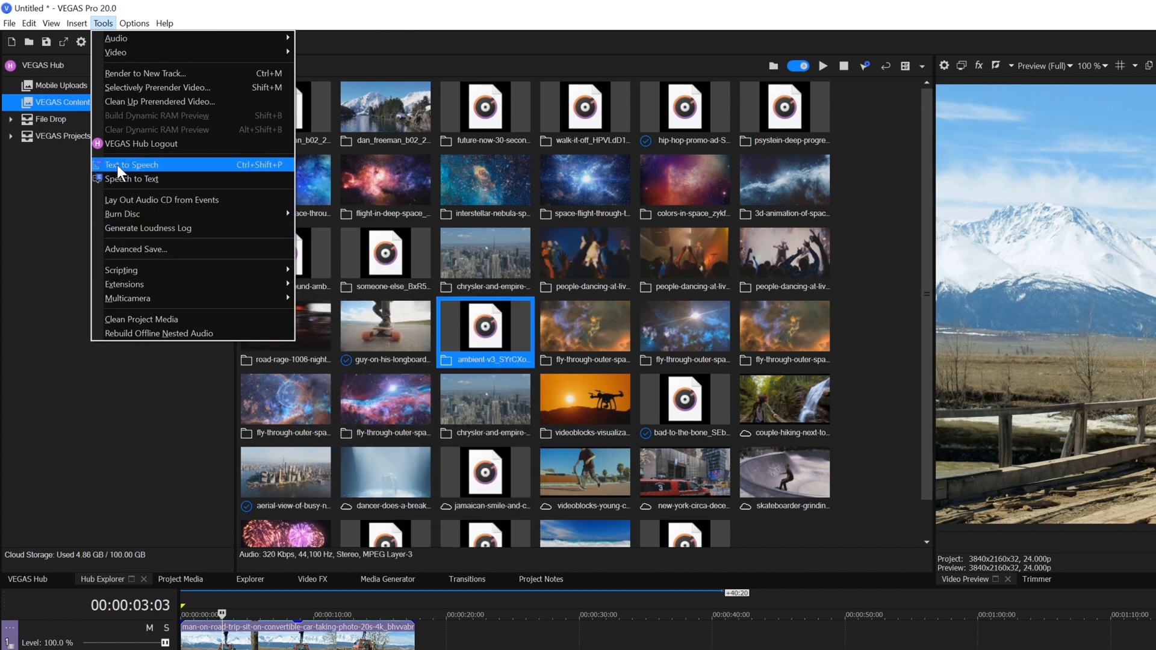
{"action": "mouse_move", "coordinate": [131, 178]}
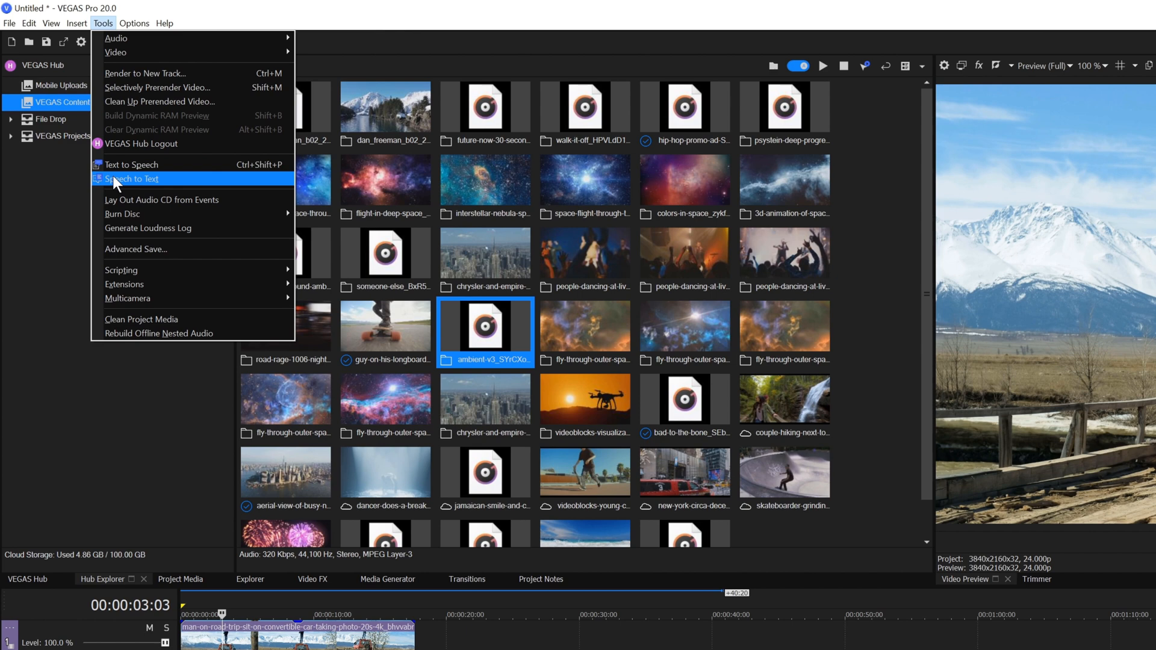
{"action": "mouse_move", "coordinate": [63, 208]}
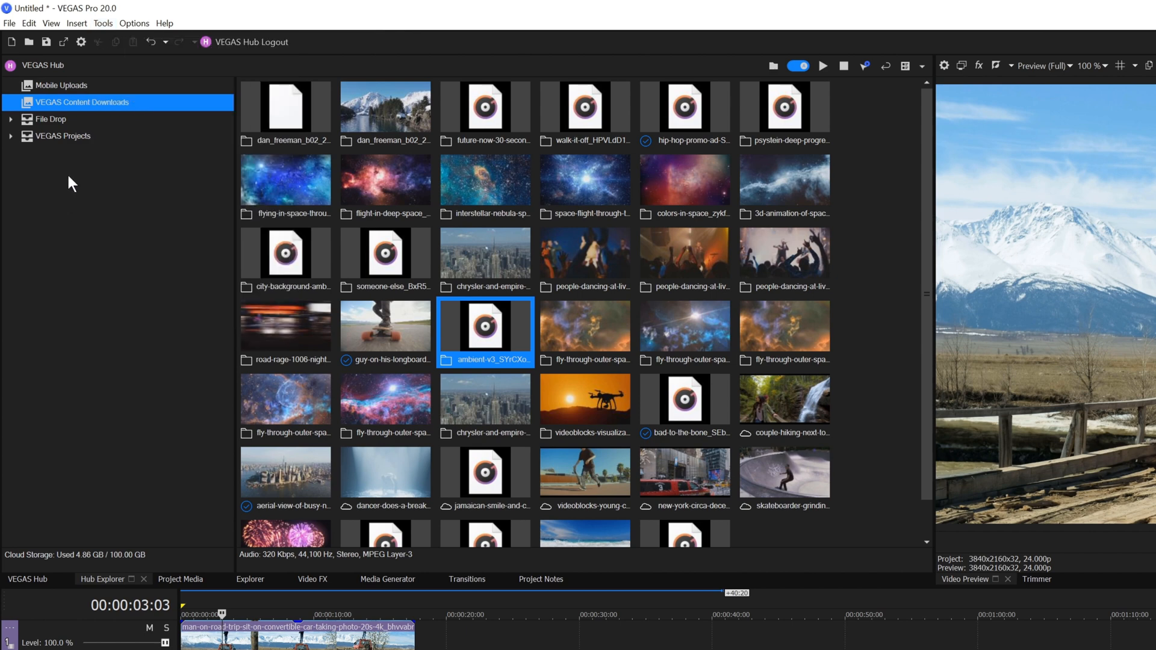
{"action": "left_click", "coordinate": [134, 23]}
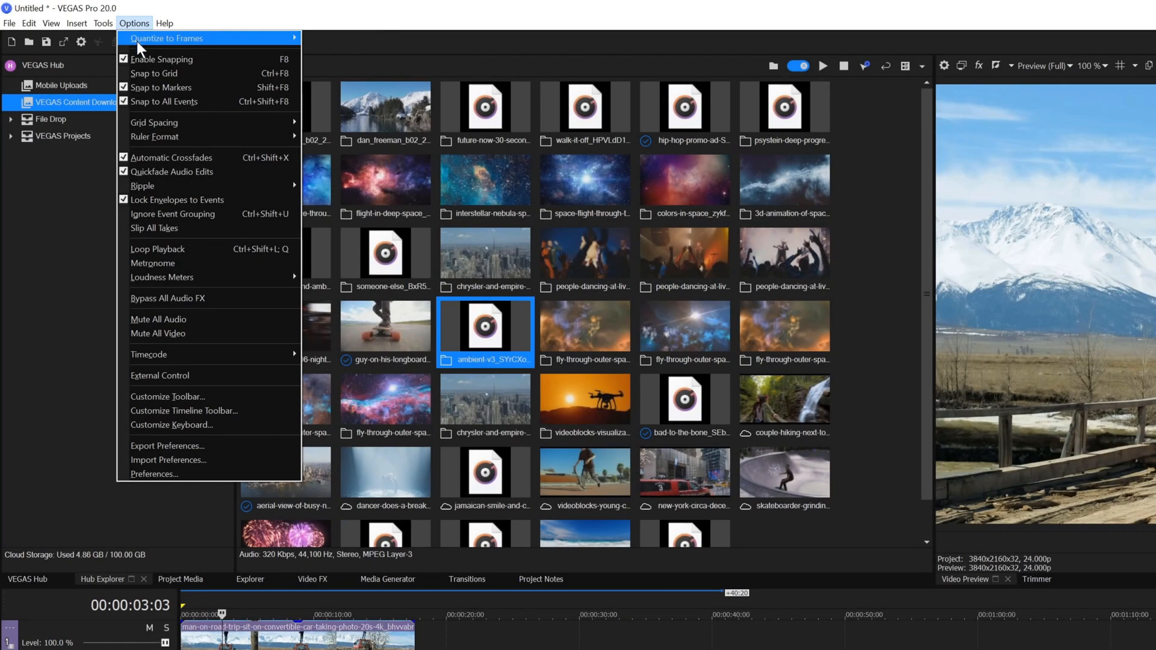
{"action": "mouse_move", "coordinate": [141, 65]}
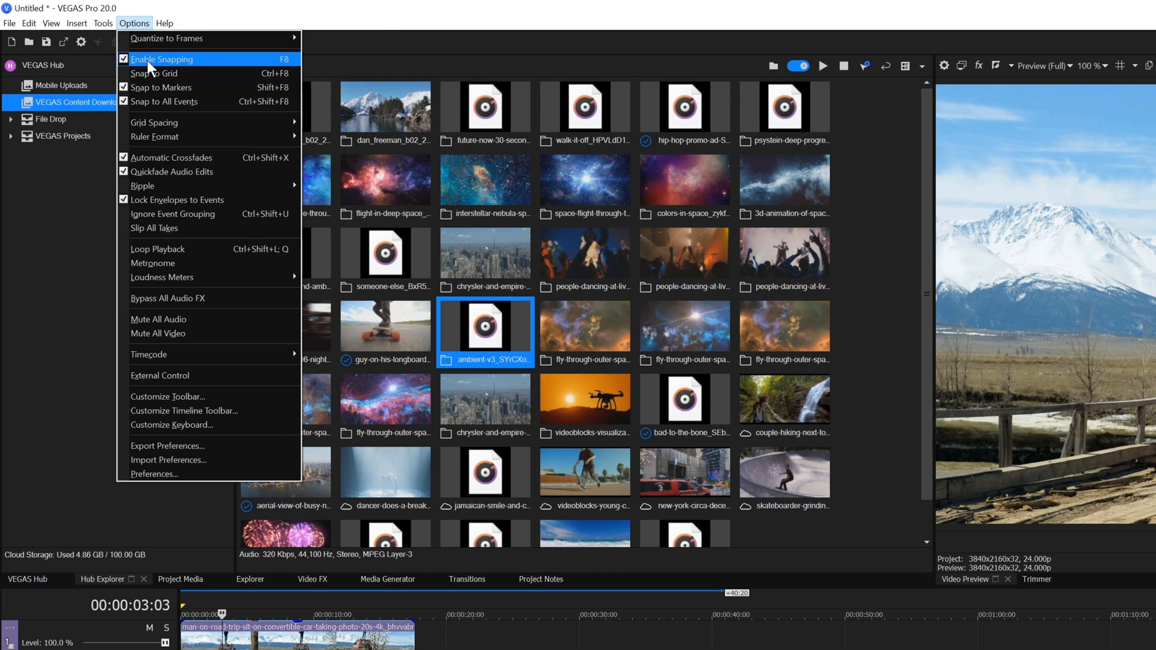
{"action": "mouse_move", "coordinate": [162, 101]}
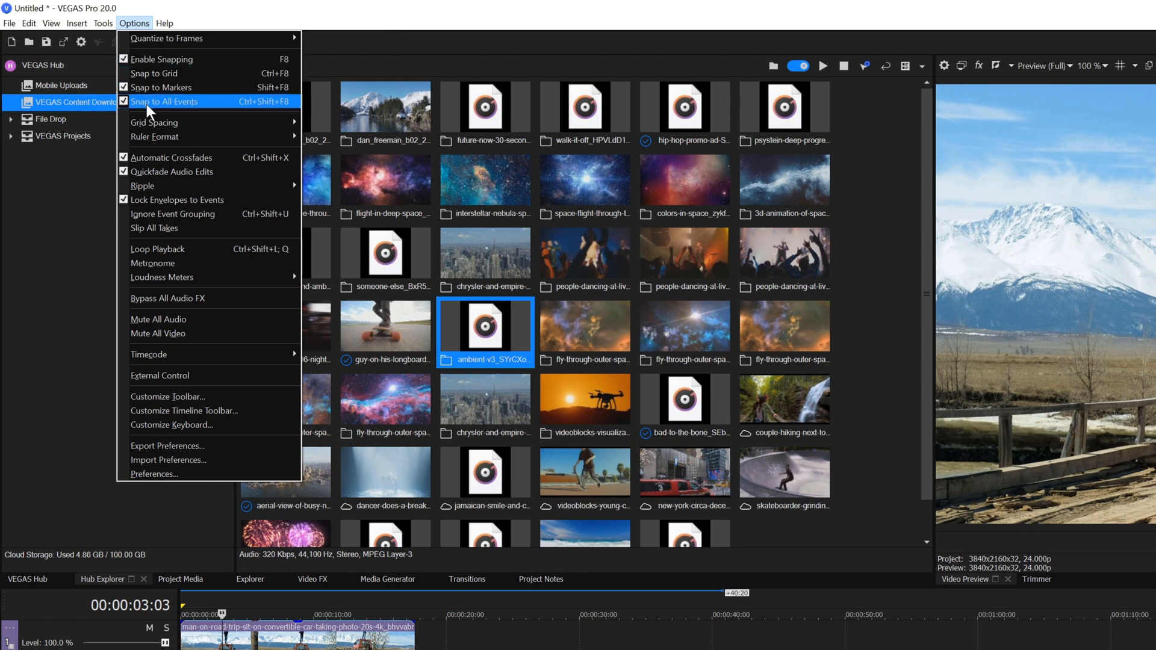
{"action": "mouse_move", "coordinate": [181, 297]}
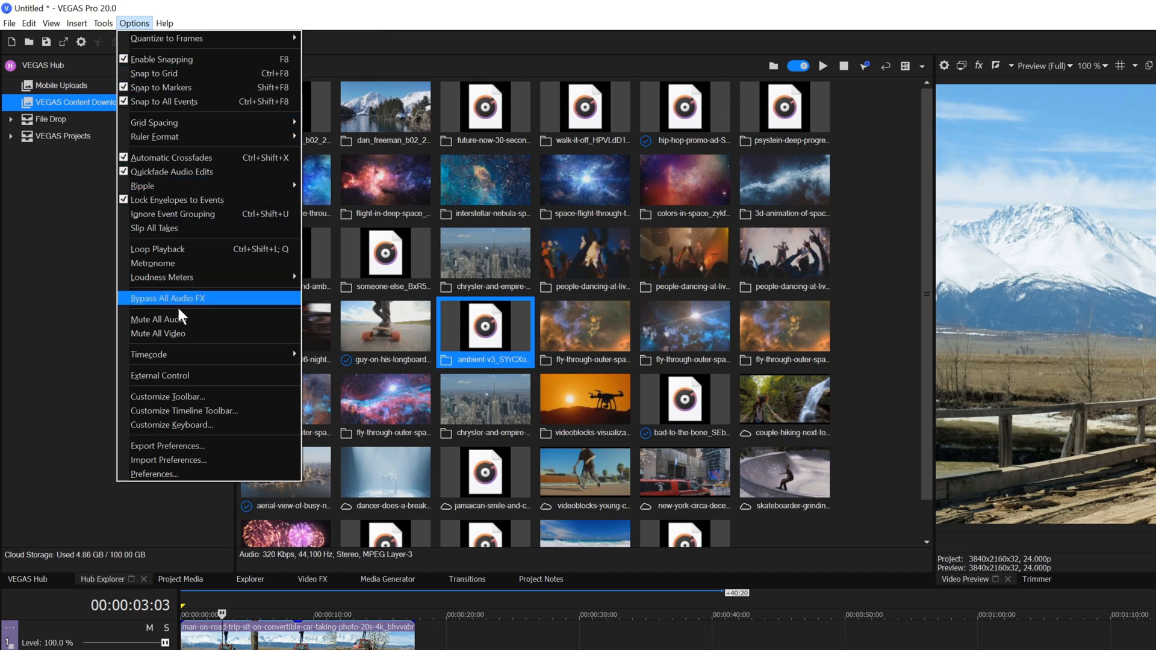
{"action": "mouse_move", "coordinate": [183, 464]}
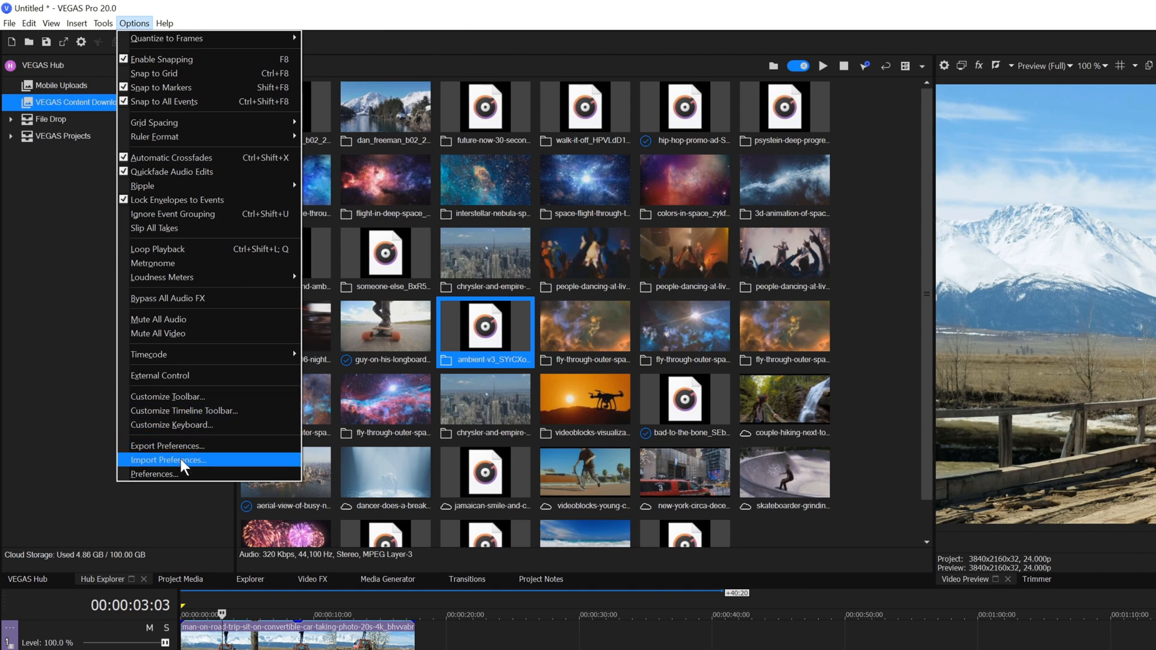
{"action": "left_click", "coordinate": [154, 474]}
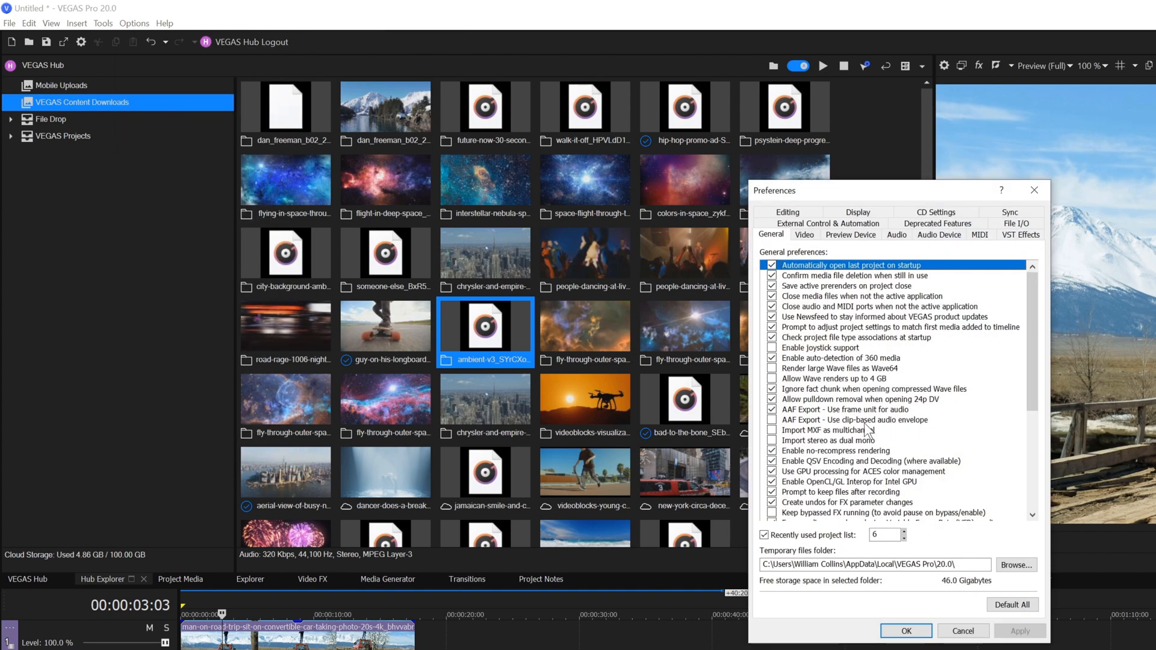
{"action": "left_click", "coordinate": [905, 631]}
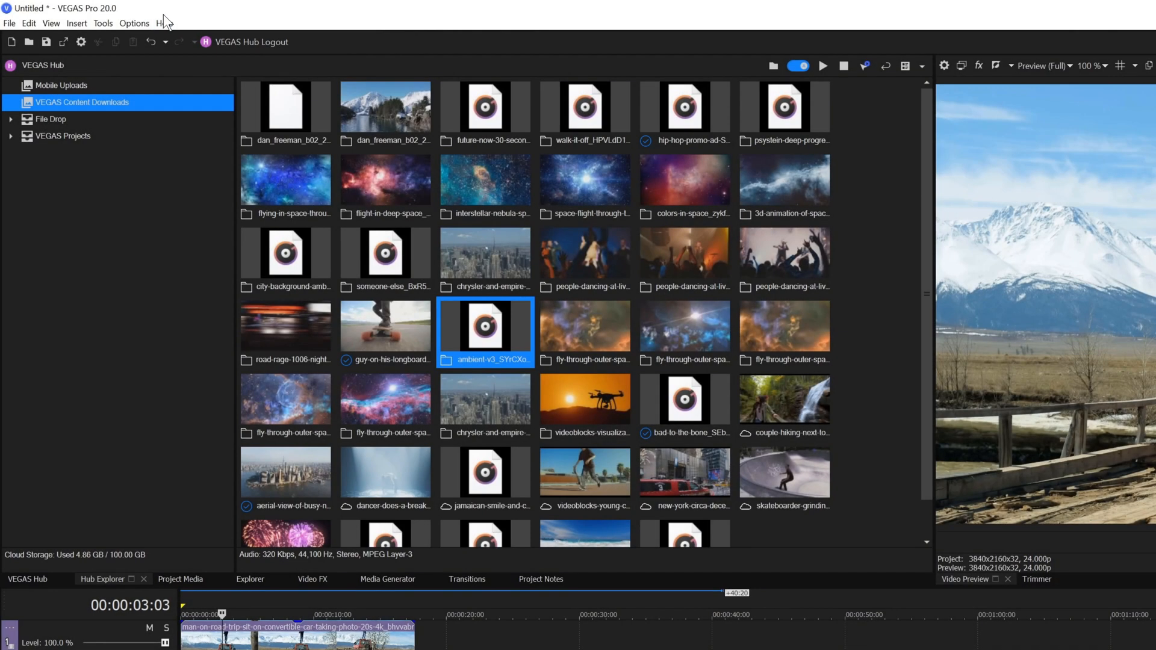
{"action": "left_click", "coordinate": [163, 23]}
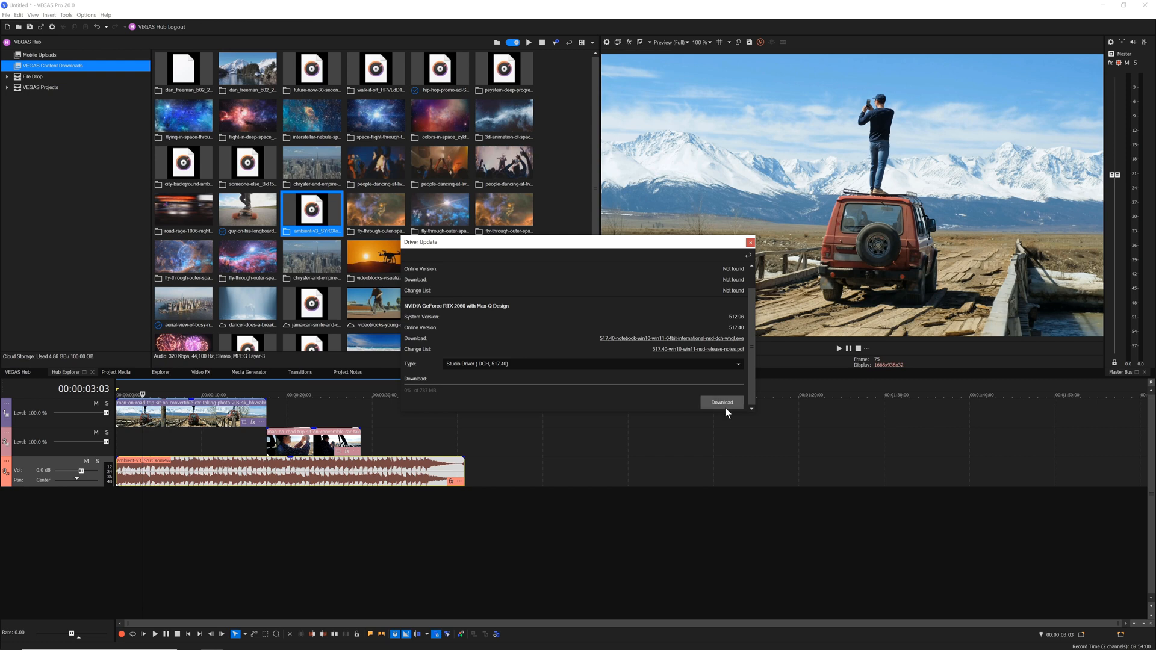
{"action": "left_click", "coordinate": [105, 15]}
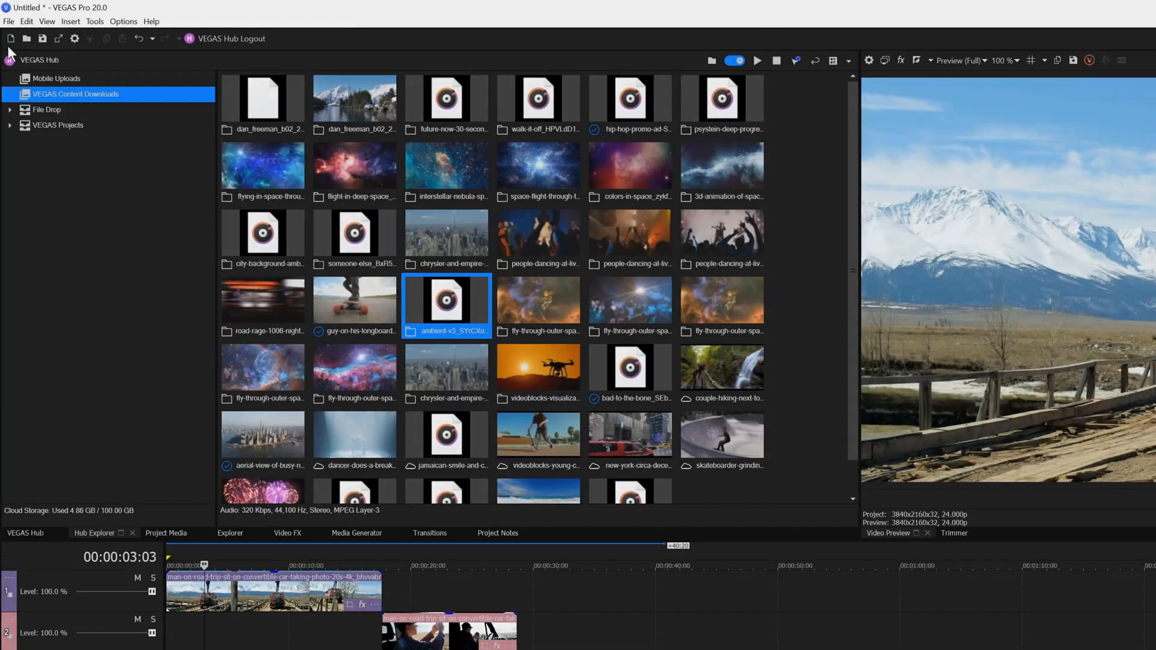
{"action": "mouse_move", "coordinate": [58, 38]}
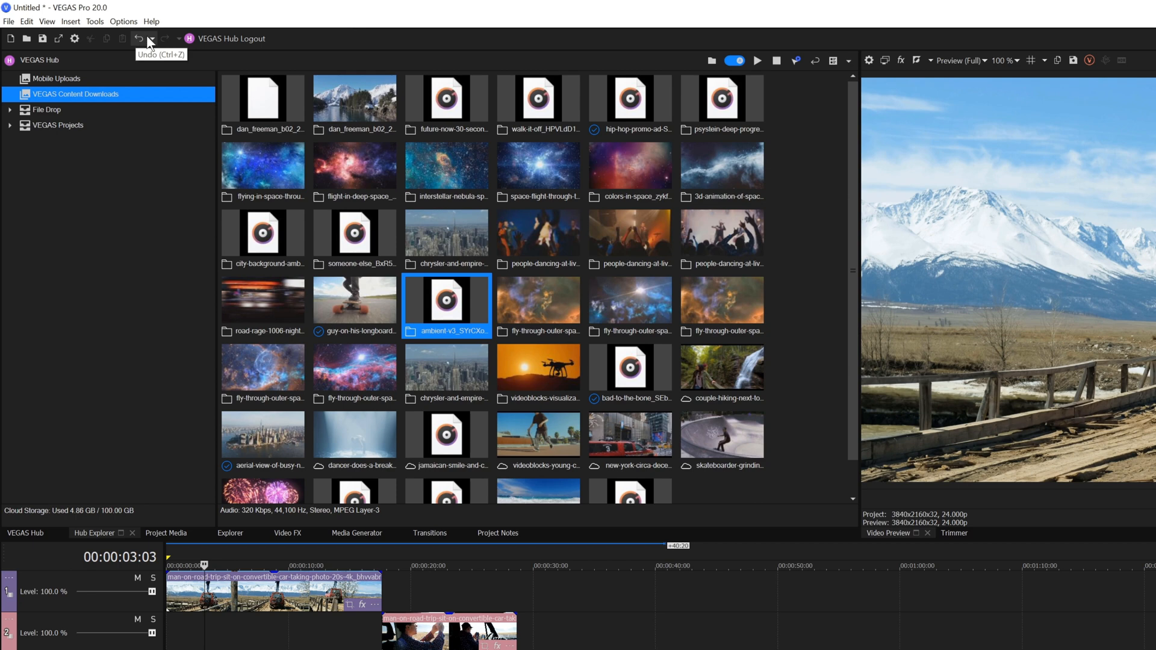
{"action": "mouse_move", "coordinate": [162, 120]}
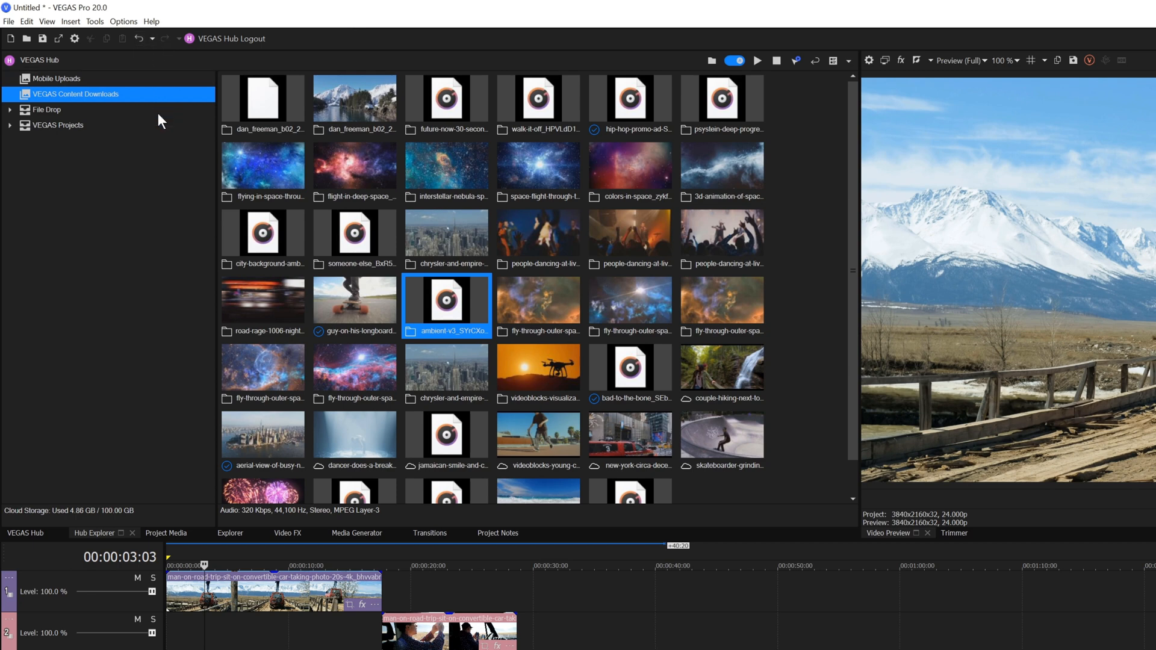
{"action": "mouse_move", "coordinate": [164, 144]}
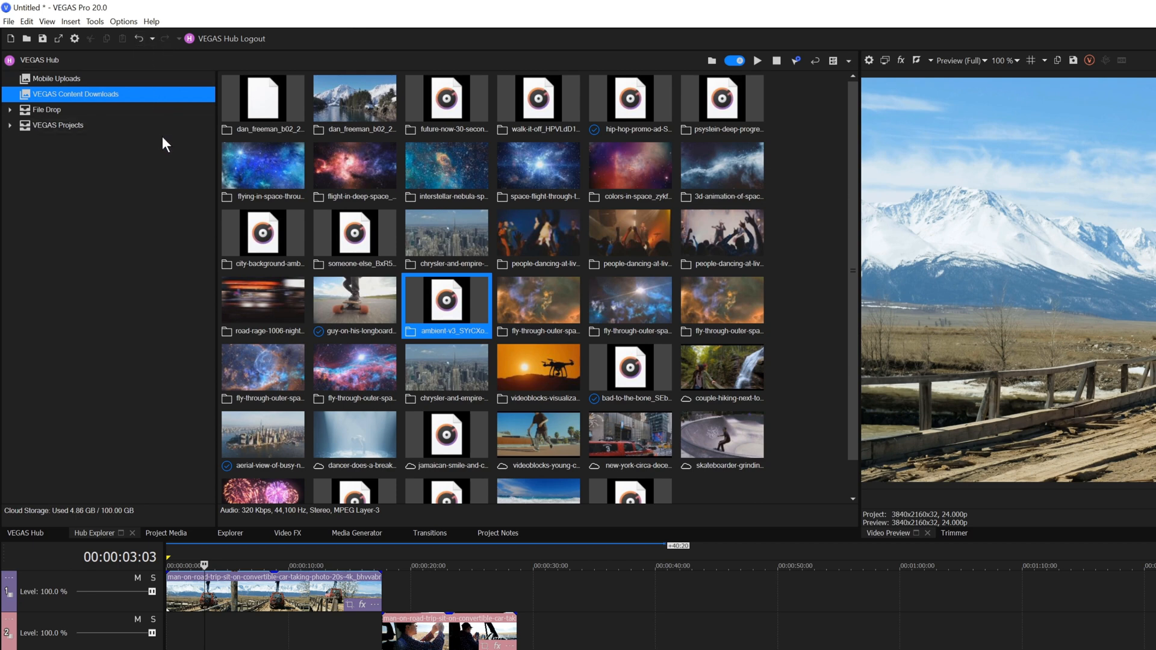
{"action": "mouse_move", "coordinate": [123, 21]}
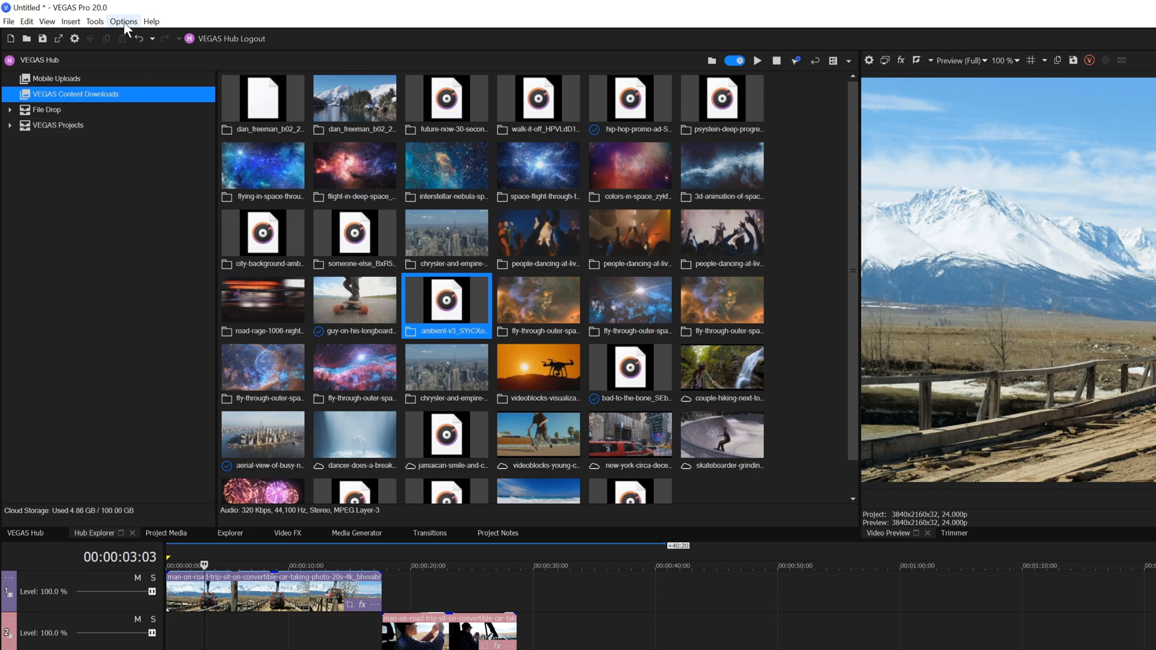
- Add Import Media to the main toolbar via Customize Toolbar and close the dialog
{"action": "left_click", "coordinate": [123, 20]}
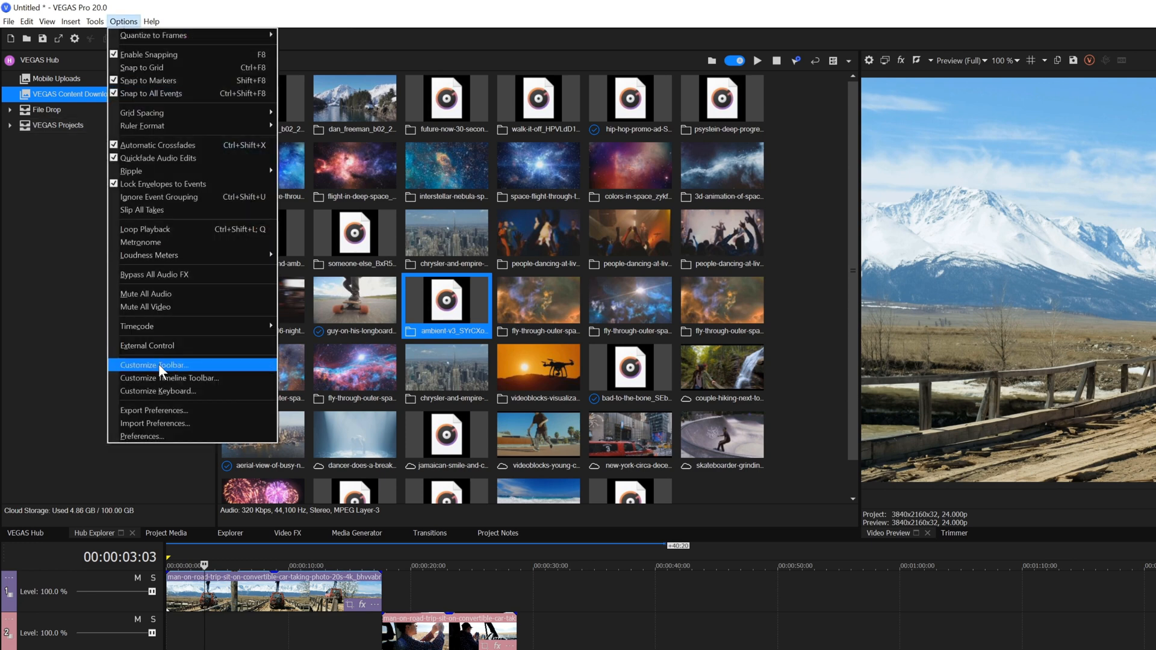
{"action": "left_click", "coordinate": [153, 364]}
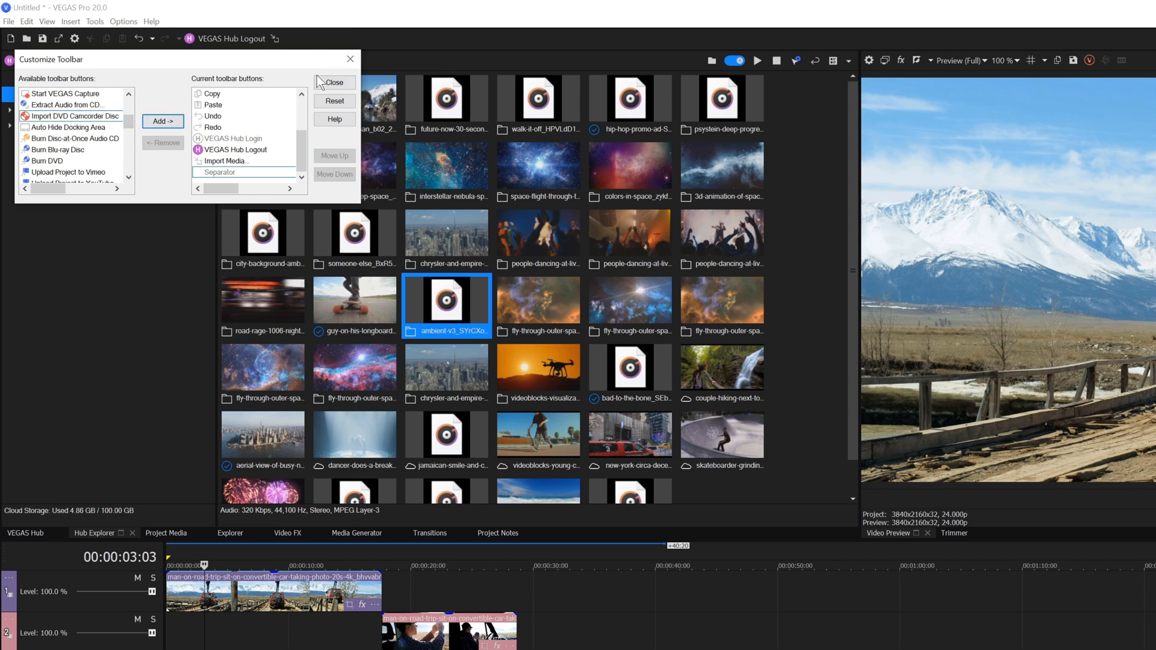
{"action": "left_click", "coordinate": [335, 82]}
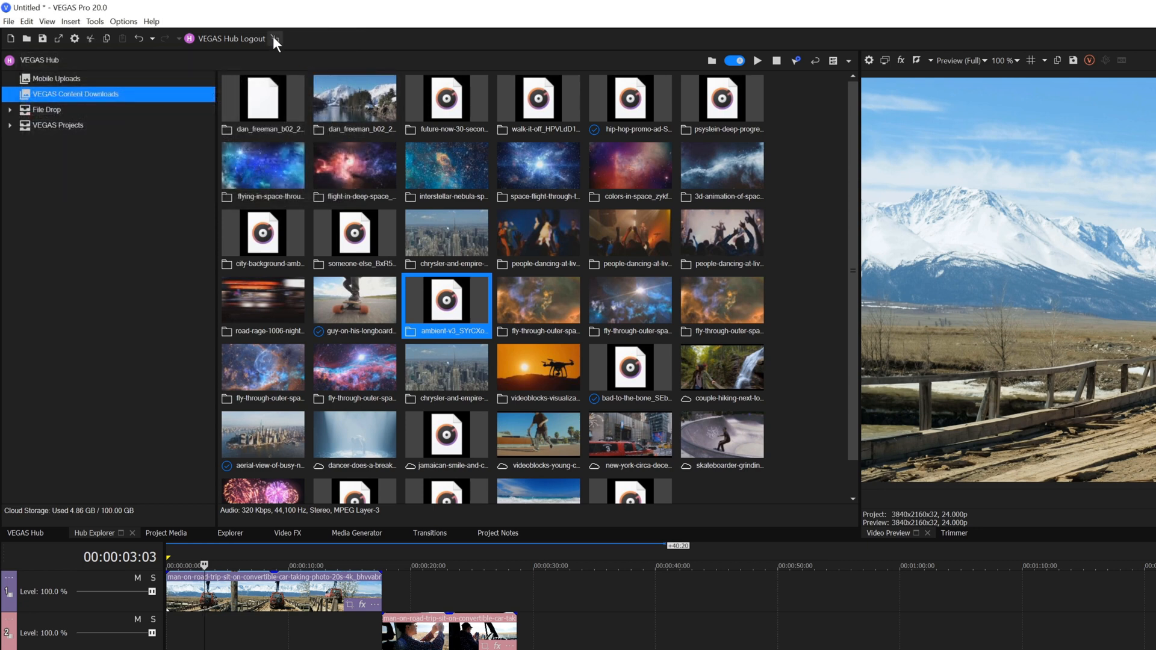
{"action": "mouse_move", "coordinate": [277, 39]}
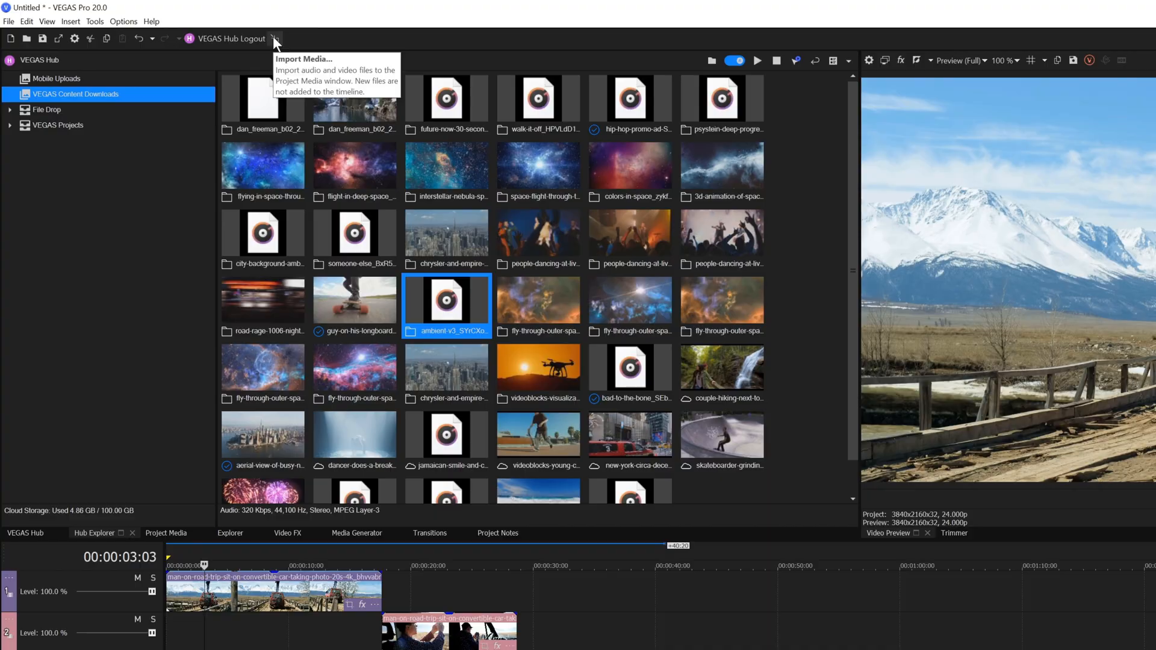
{"action": "mouse_move", "coordinate": [135, 216]}
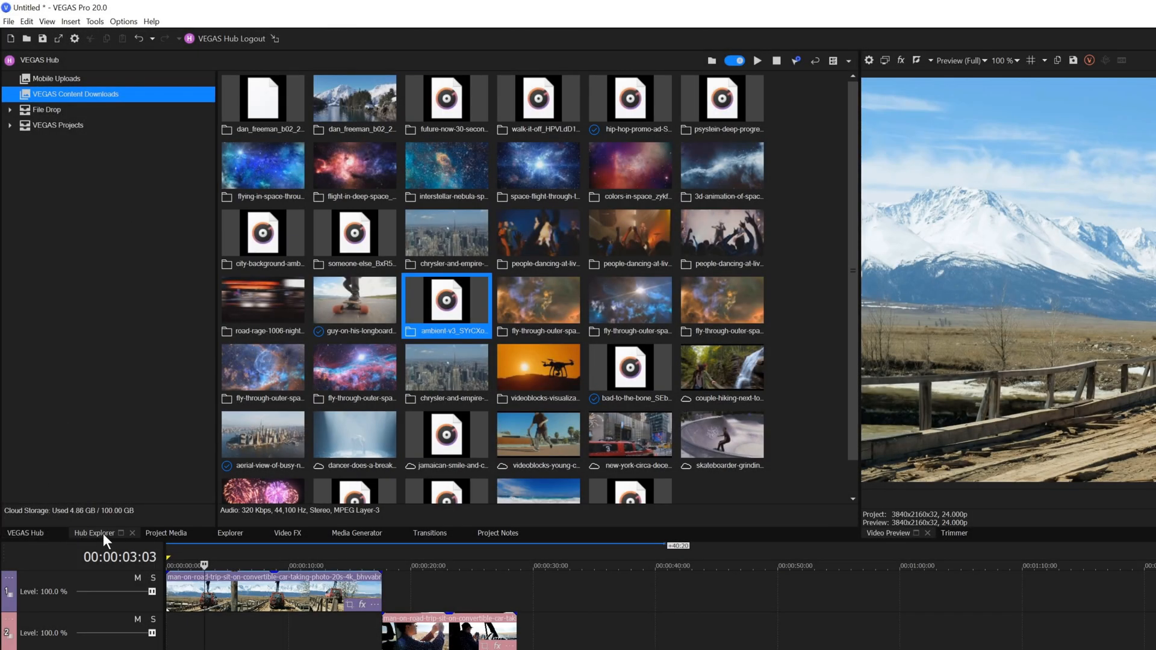
- Show the Project Media window listing the ambient MP3 and two road-trip clips
{"action": "left_click", "coordinate": [357, 533]}
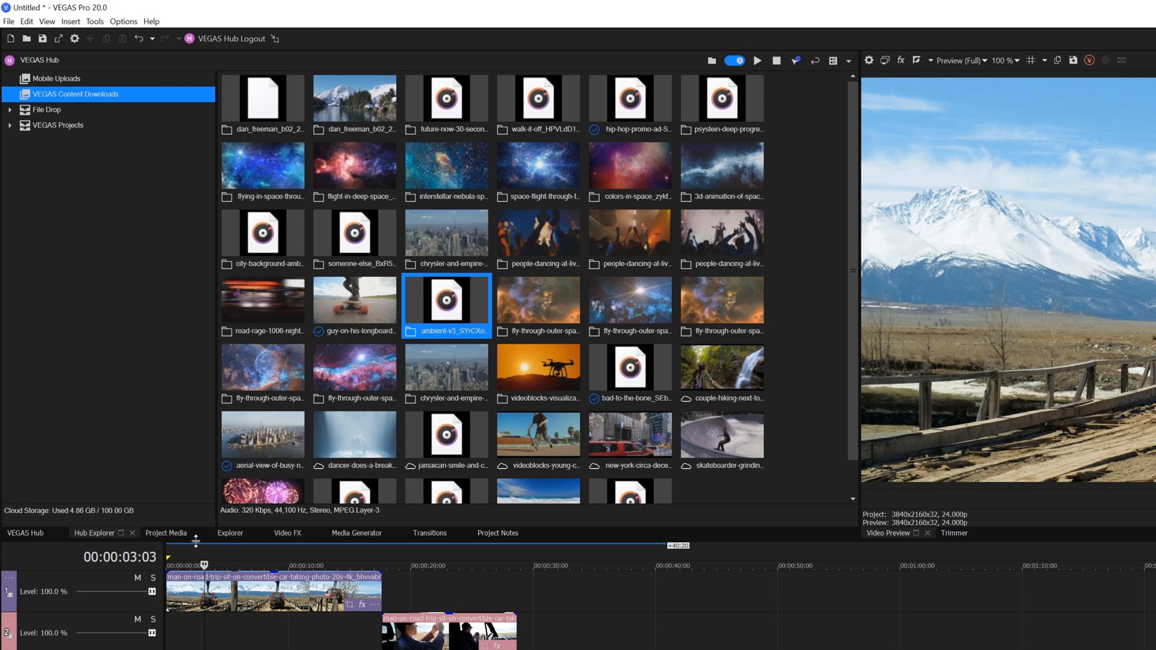
{"action": "left_click", "coordinate": [166, 533]}
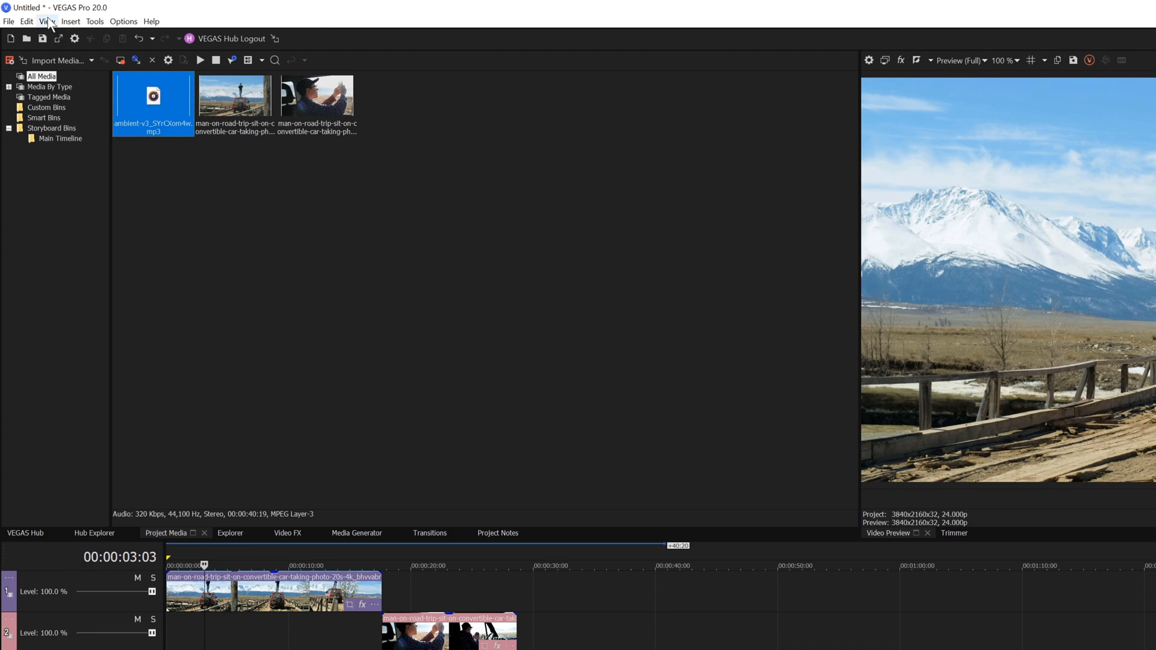
{"action": "left_click", "coordinate": [46, 20]}
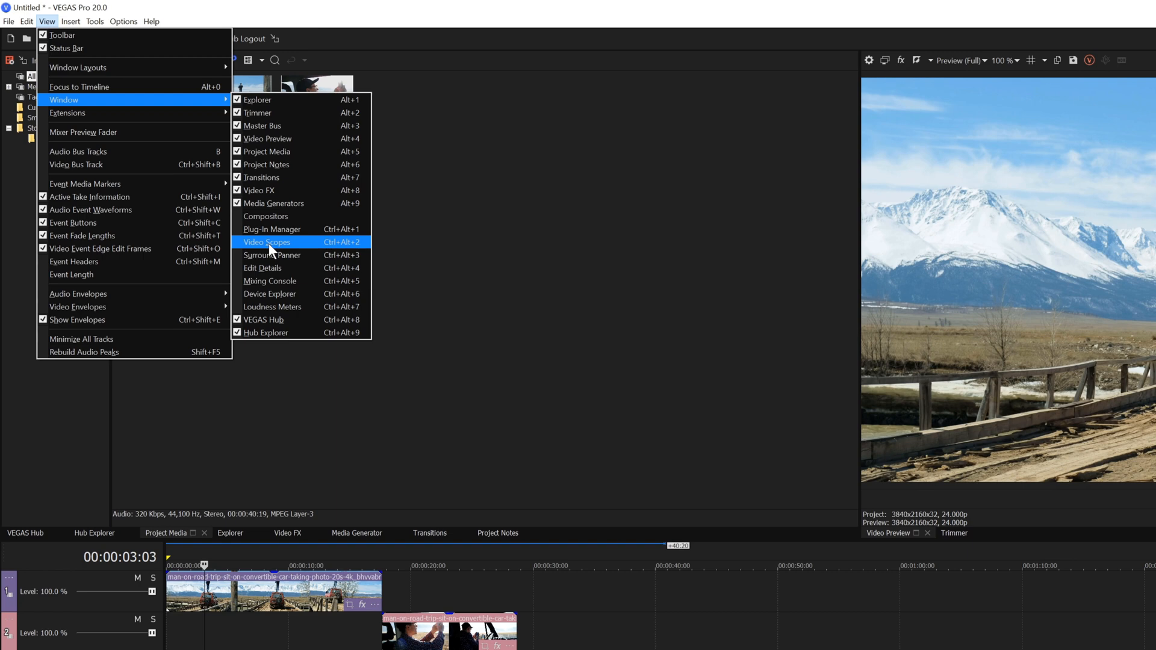
{"action": "left_click", "coordinate": [266, 242]}
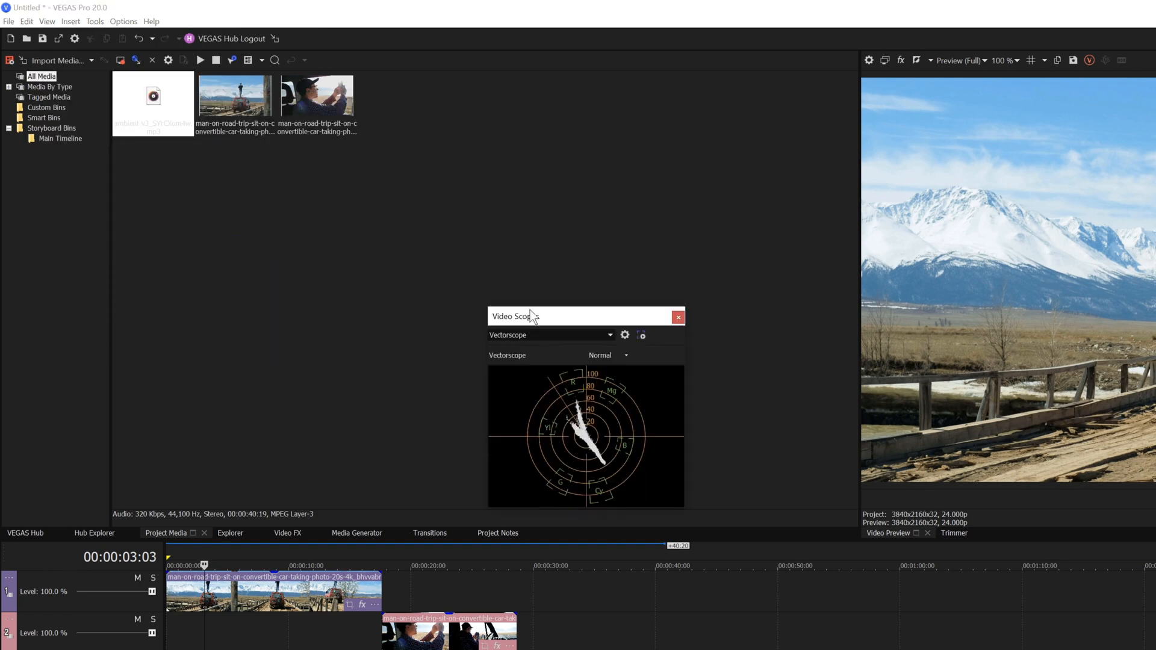
{"action": "left_click_drag", "start_coordinate": [516, 316], "coordinate": [490, 246]}
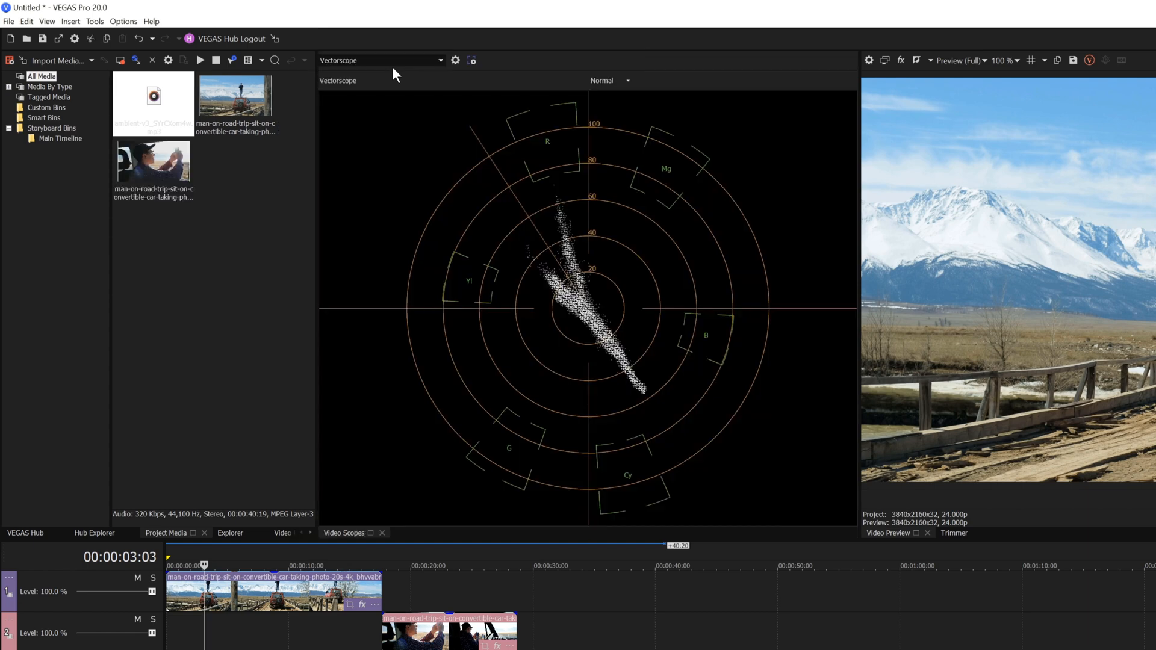
{"action": "mouse_move", "coordinate": [536, 297]}
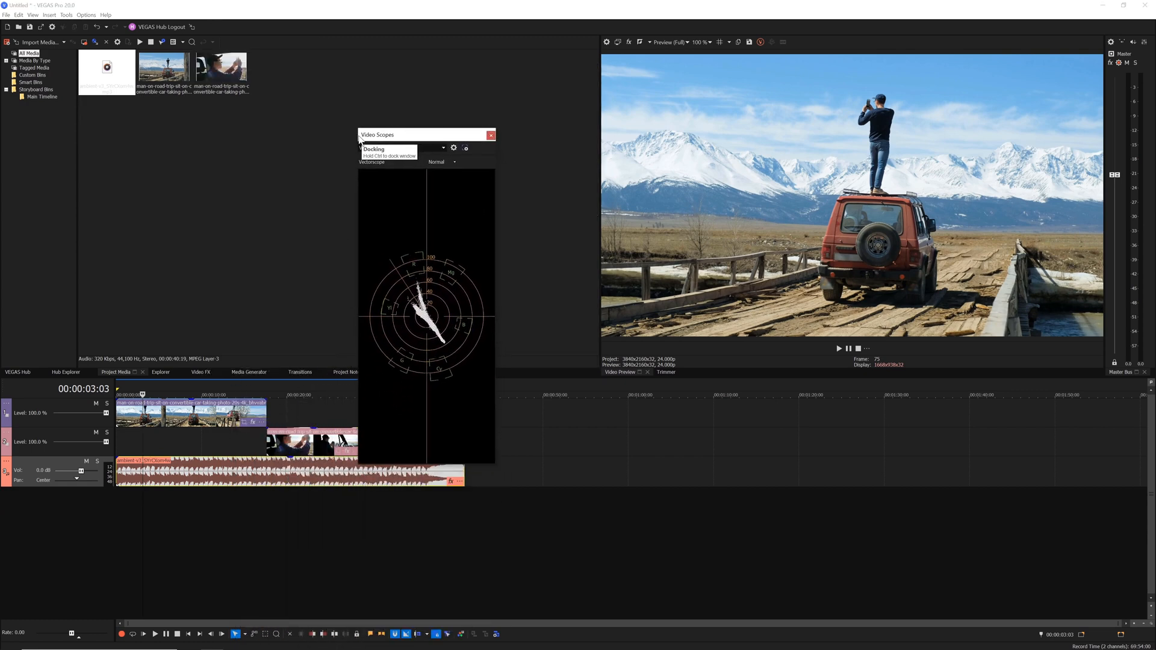
{"action": "left_click_drag", "start_coordinate": [426, 134], "coordinate": [393, 118]}
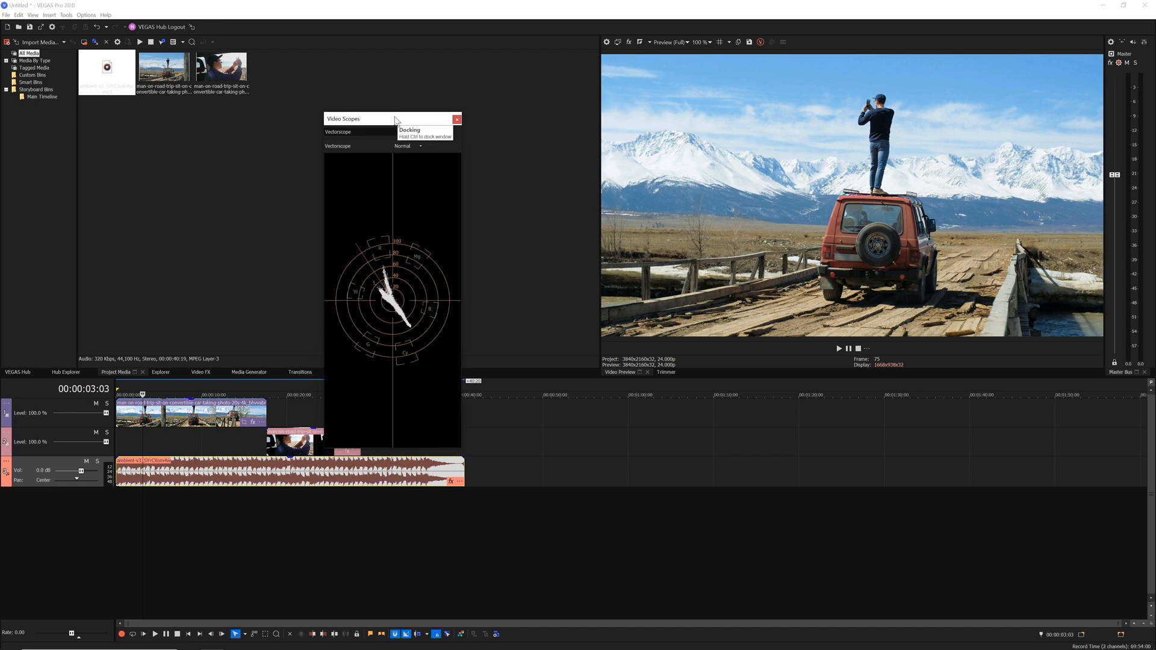
{"action": "left_click_drag", "start_coordinate": [368, 118], "coordinate": [387, 105]}
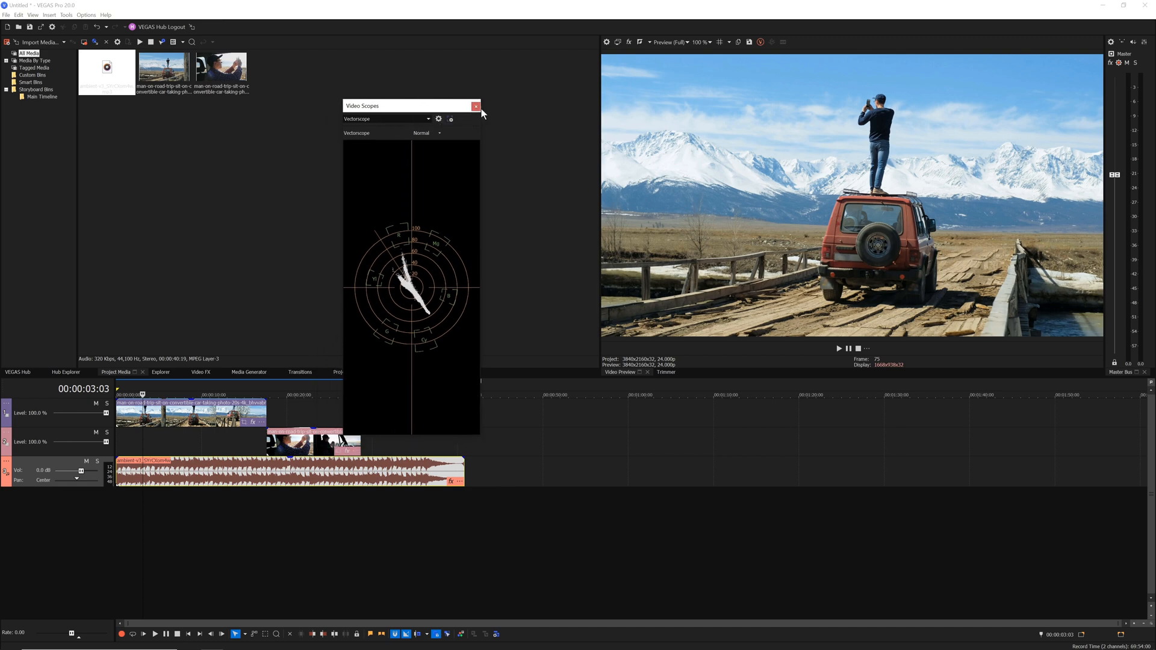
{"action": "left_click", "coordinate": [476, 105]}
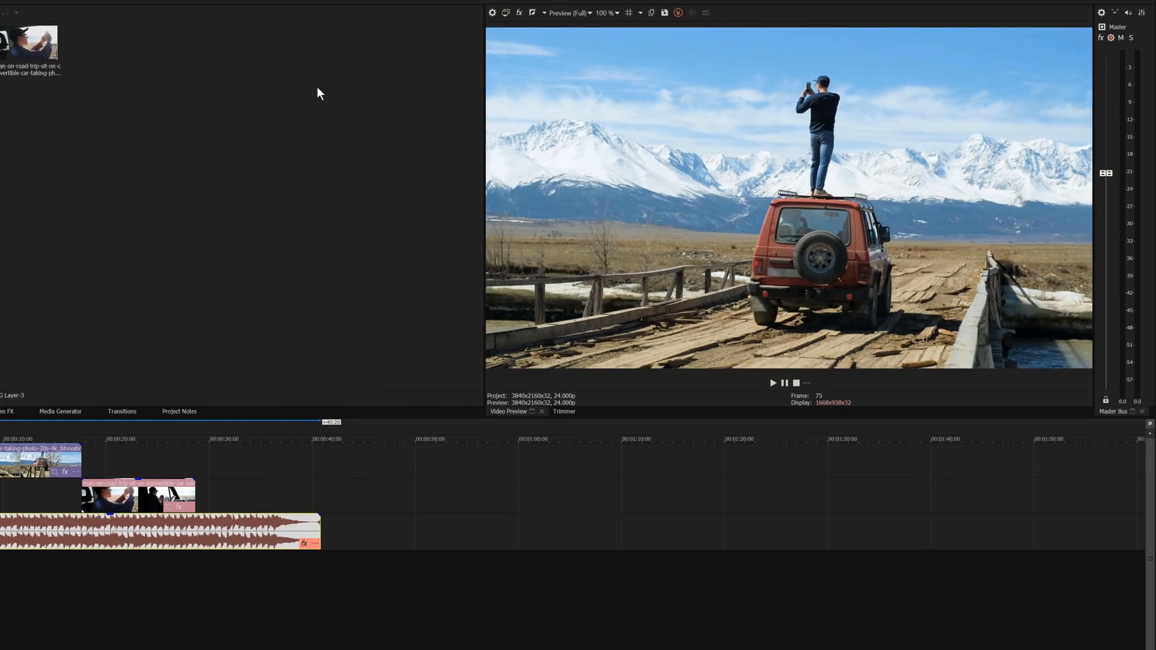
{"action": "mouse_move", "coordinate": [578, 85]}
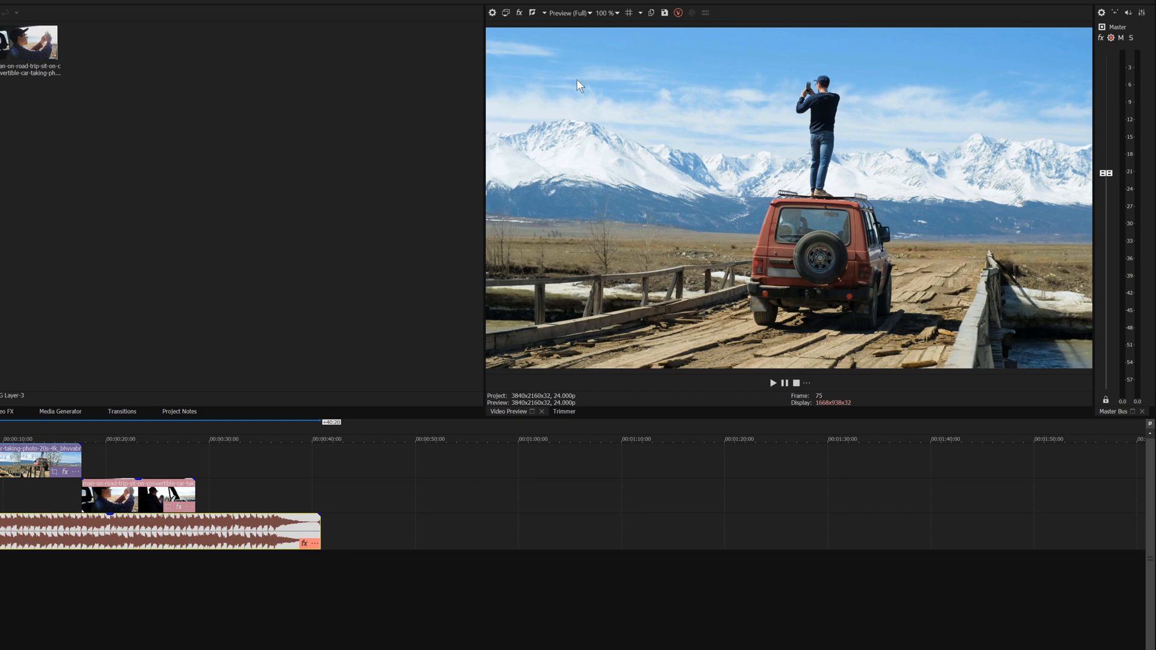
{"action": "mouse_move", "coordinate": [922, 53]}
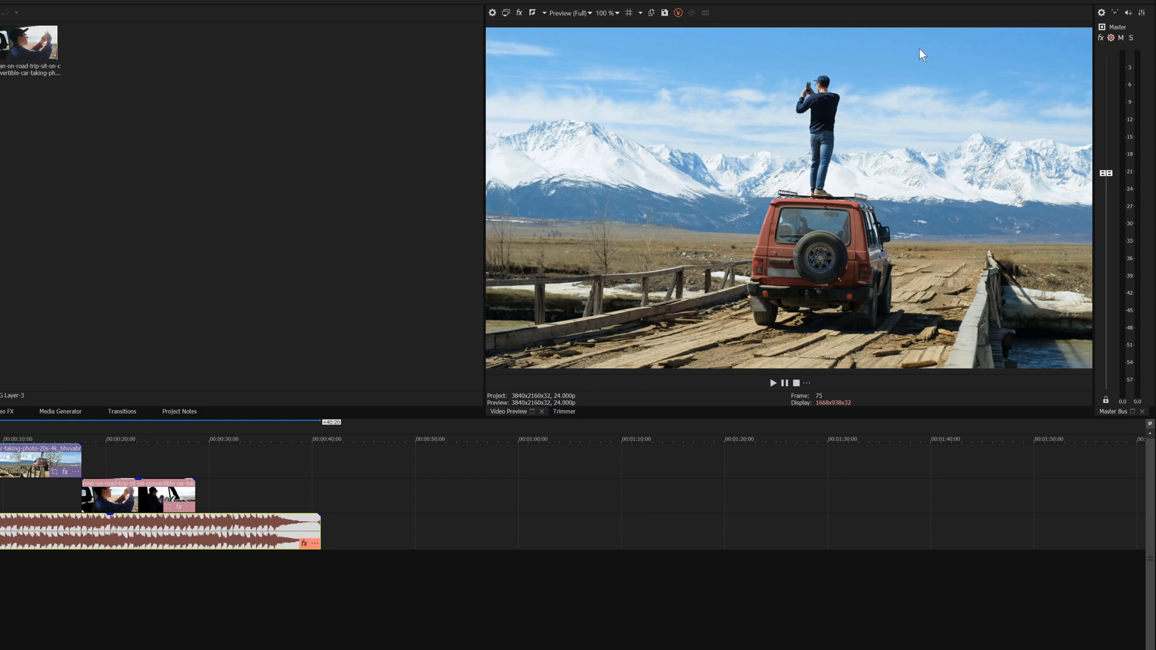
{"action": "mouse_move", "coordinate": [554, 109]}
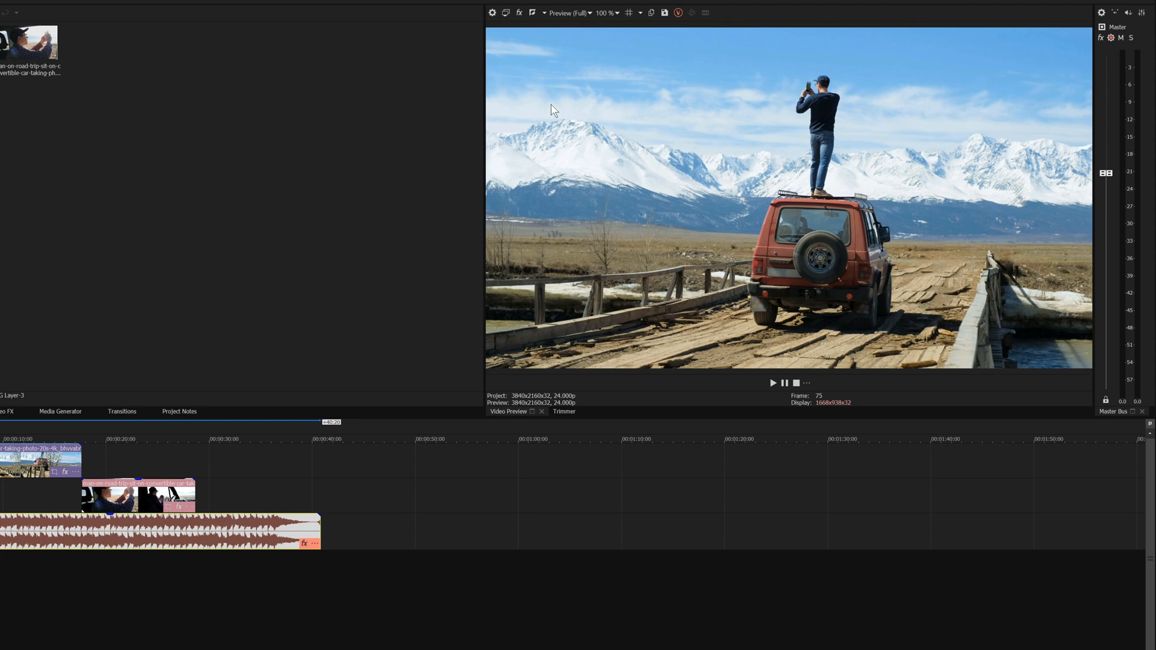
{"action": "mouse_move", "coordinate": [500, 42]}
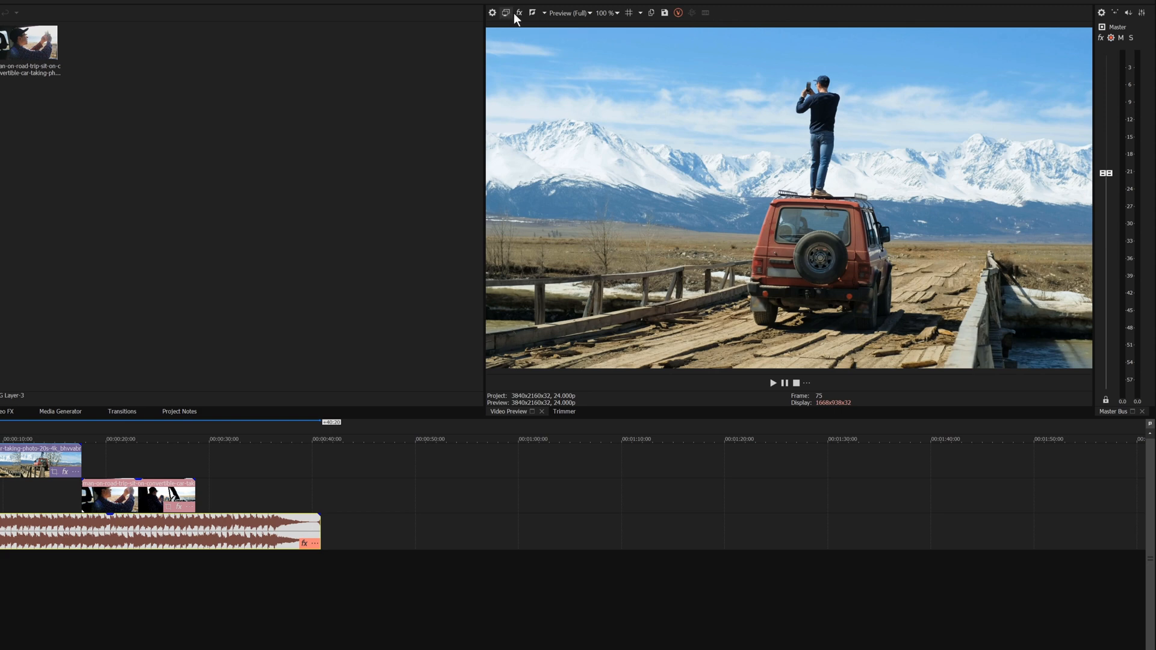
{"action": "mouse_move", "coordinate": [519, 13]}
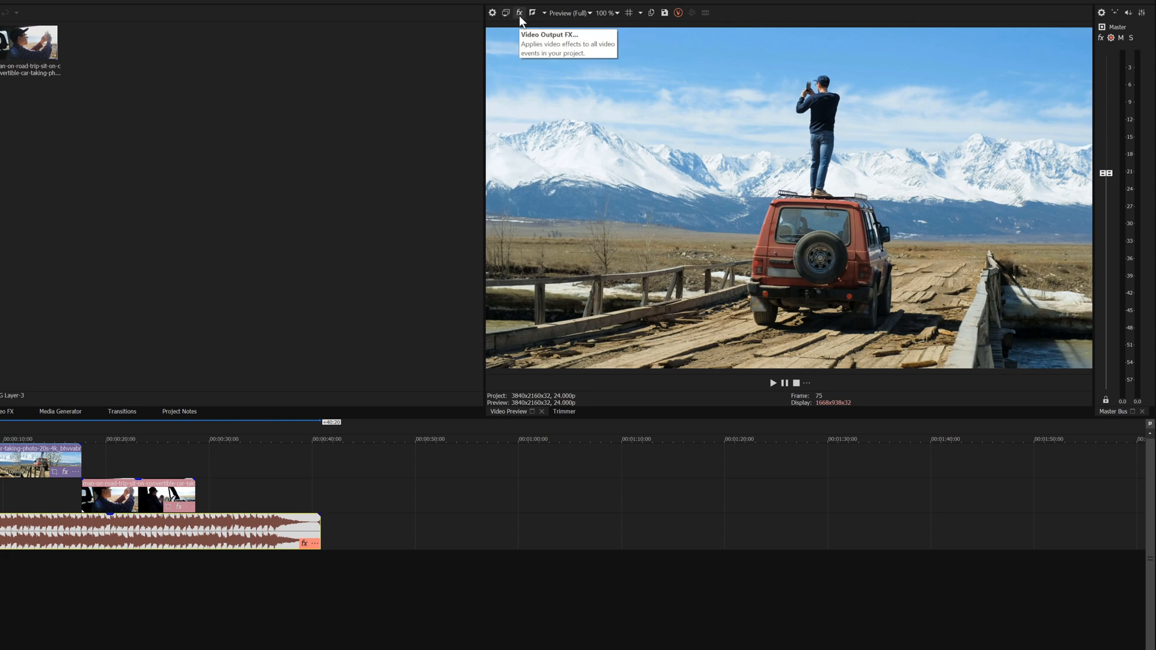
{"action": "mouse_move", "coordinate": [663, 20]}
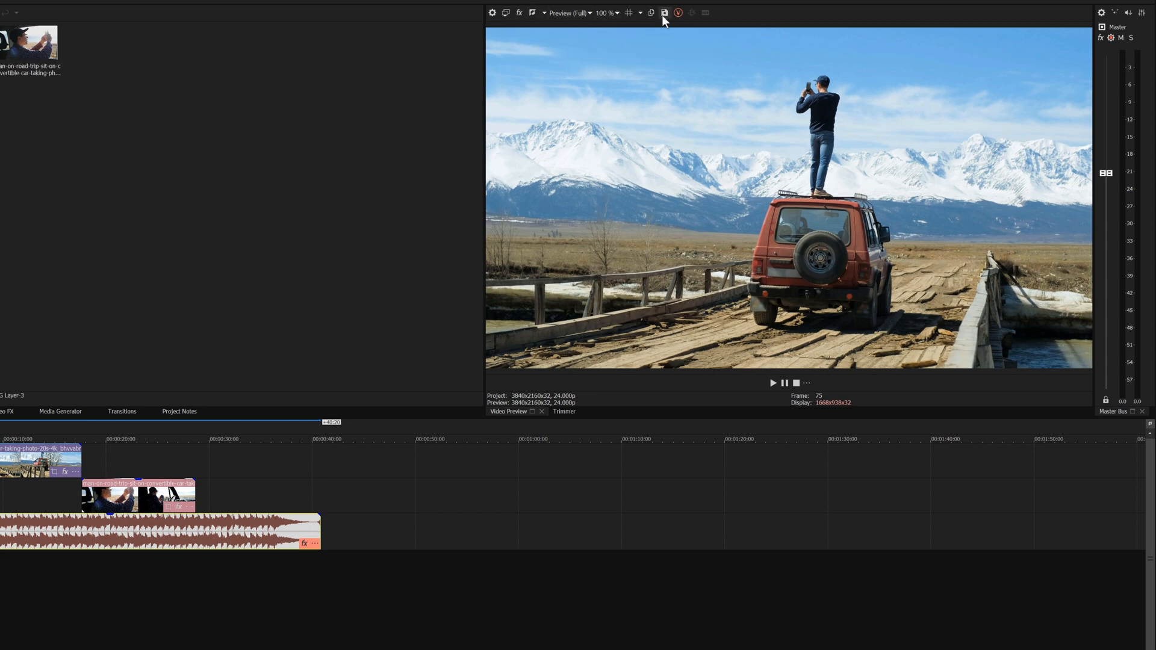
- Start playing the project from the Video Preview transport bar
{"action": "left_click", "coordinate": [663, 13]}
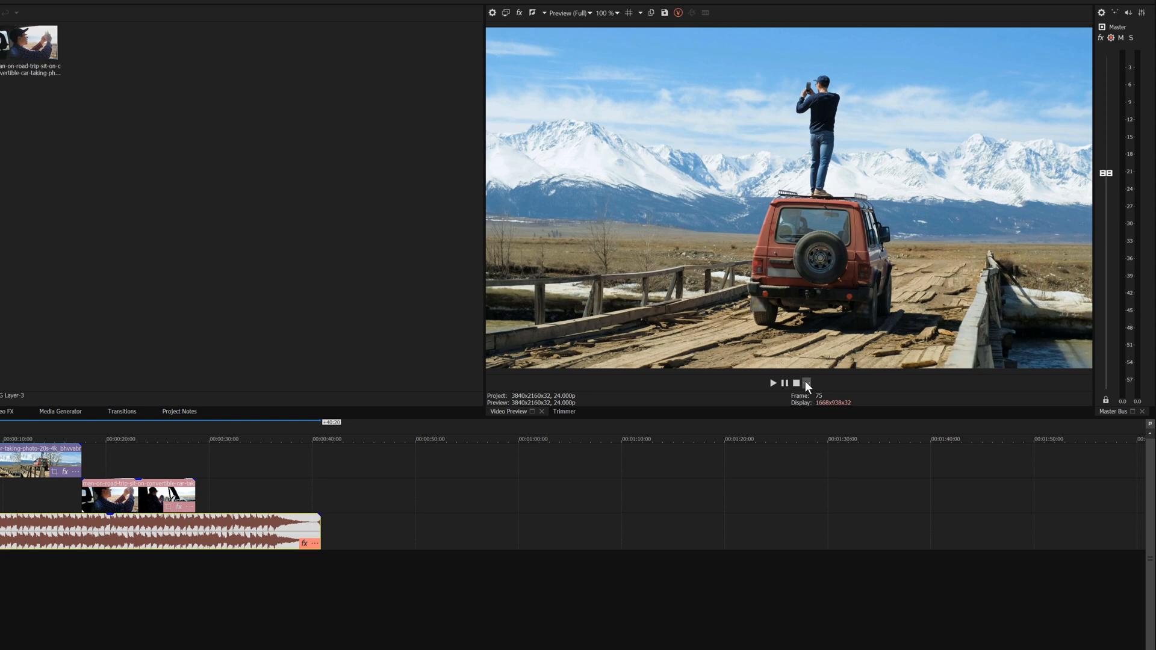
{"action": "left_click", "coordinate": [806, 383]}
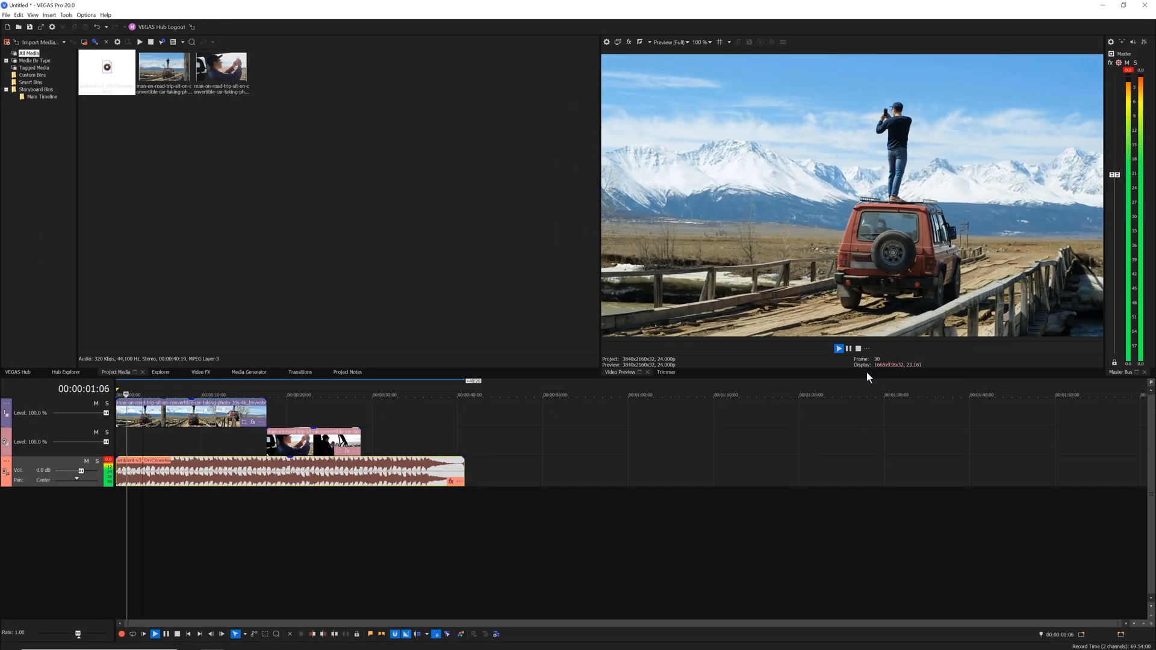
- Stop playback and open the preview's Edit Visible Button Set dialog
{"action": "left_click", "coordinate": [837, 347]}
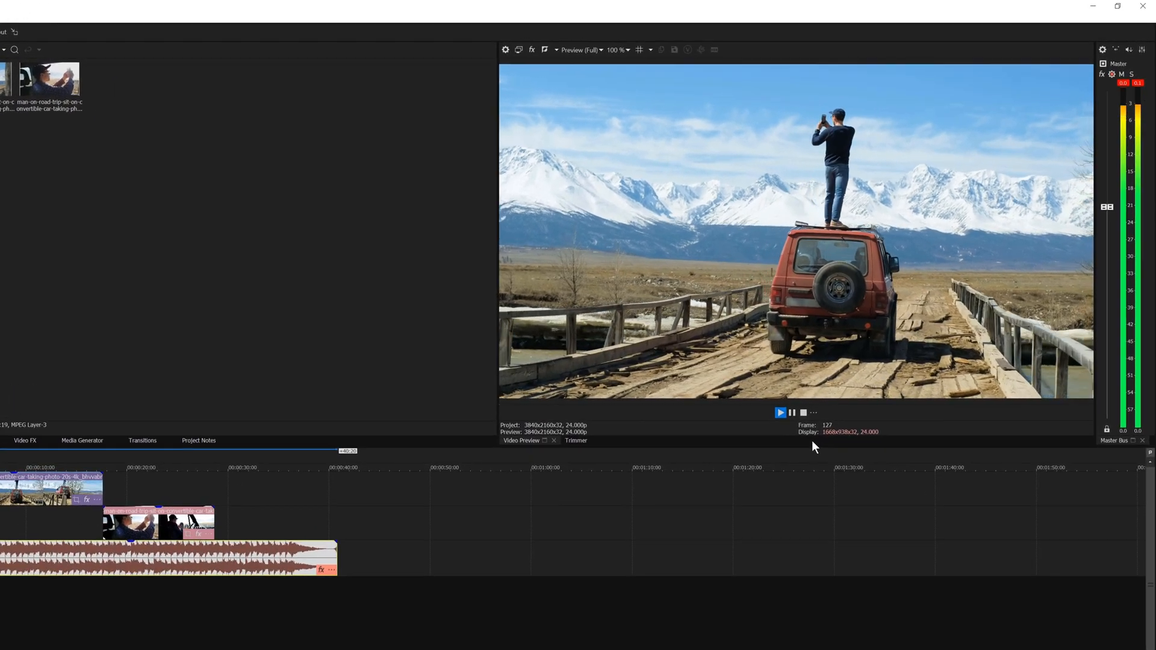
{"action": "left_click", "coordinate": [803, 412]}
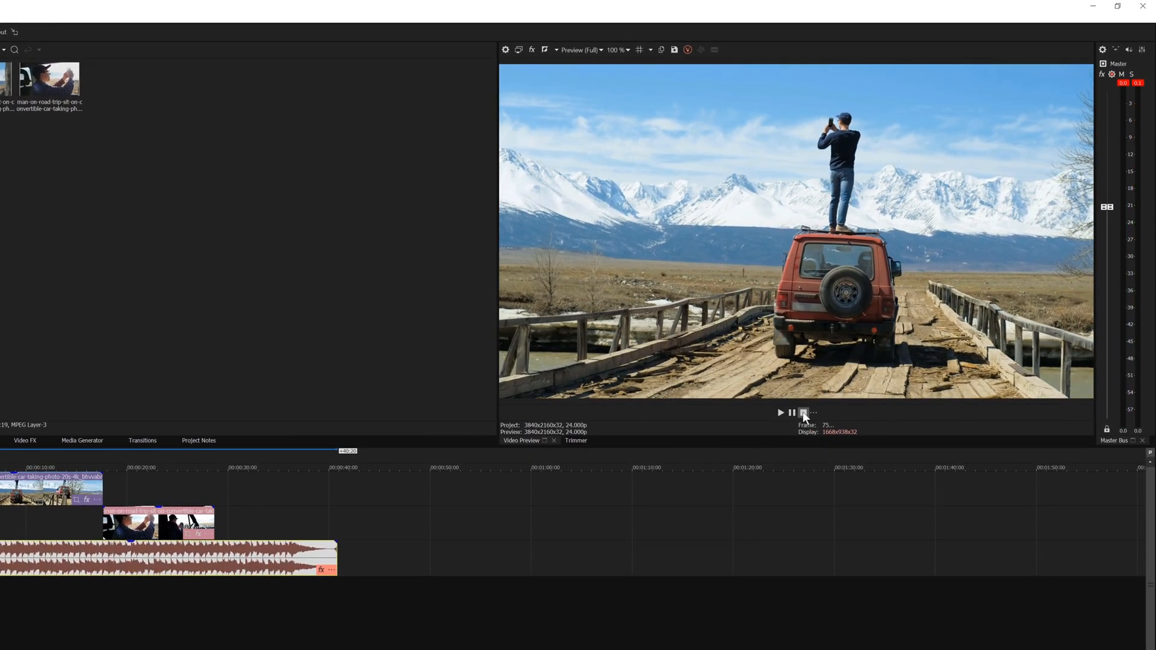
{"action": "left_click", "coordinate": [813, 413]}
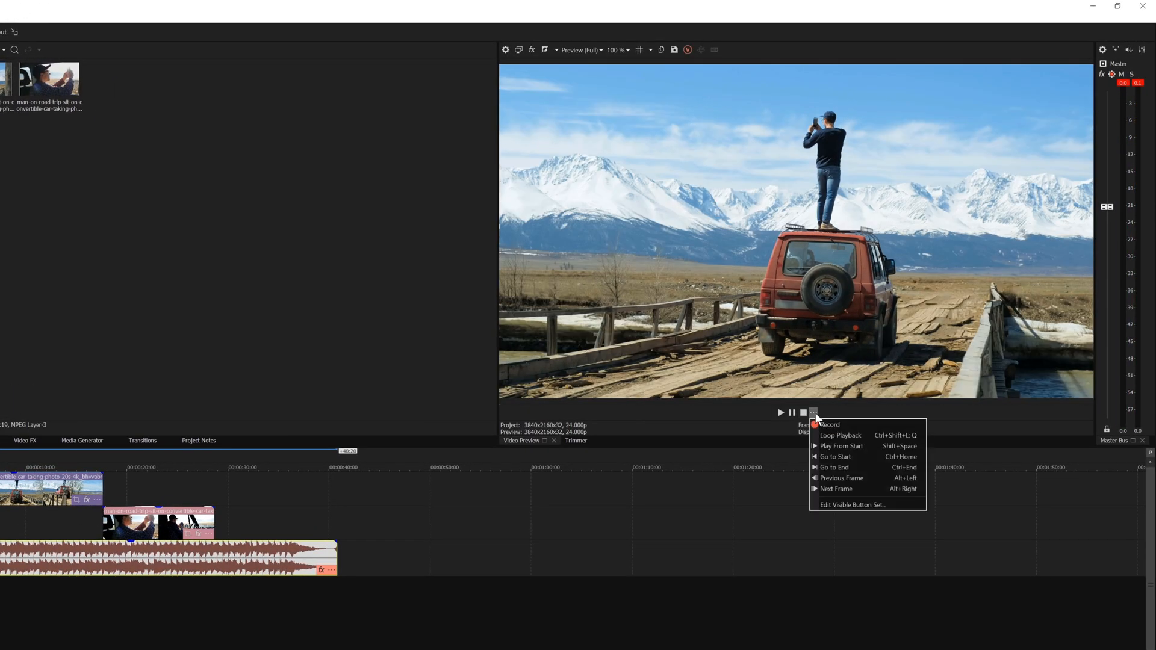
{"action": "left_click", "coordinate": [852, 504]}
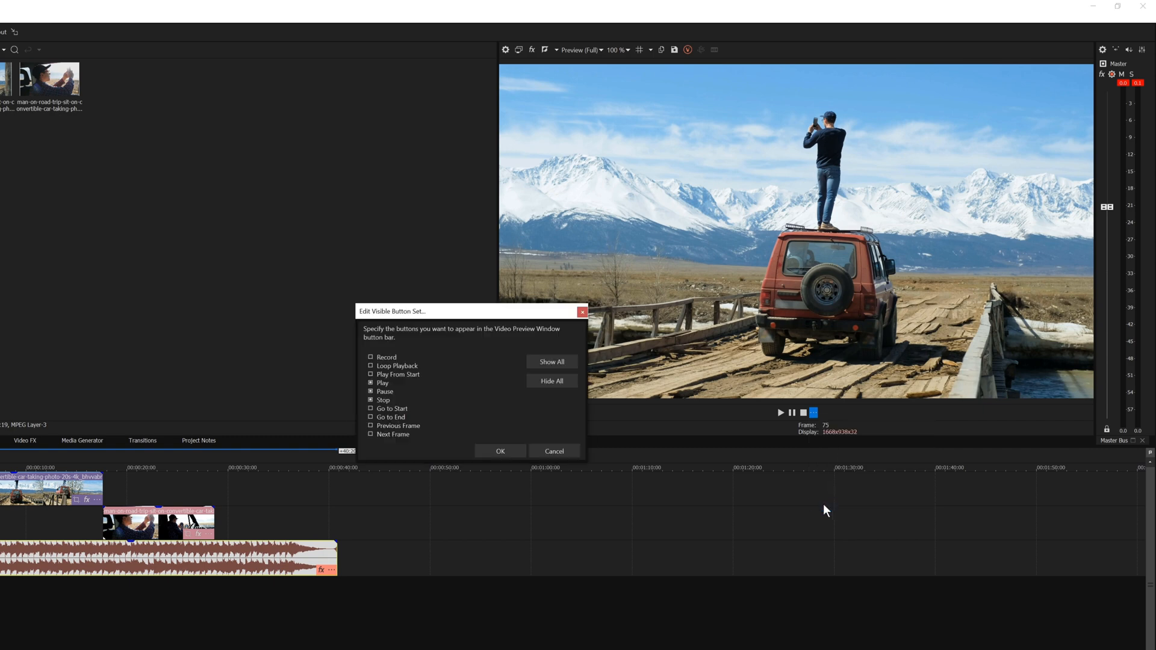
{"action": "mouse_move", "coordinate": [433, 418]}
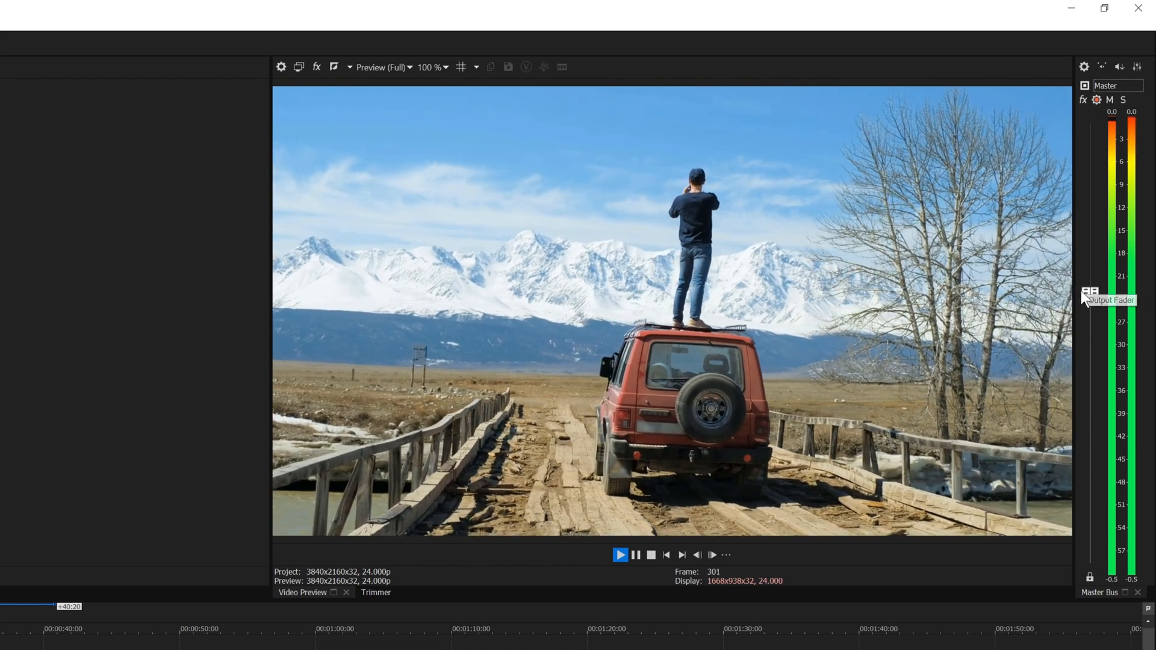
- Play the project and halt playback about ten seconds in
{"action": "left_click", "coordinate": [619, 555]}
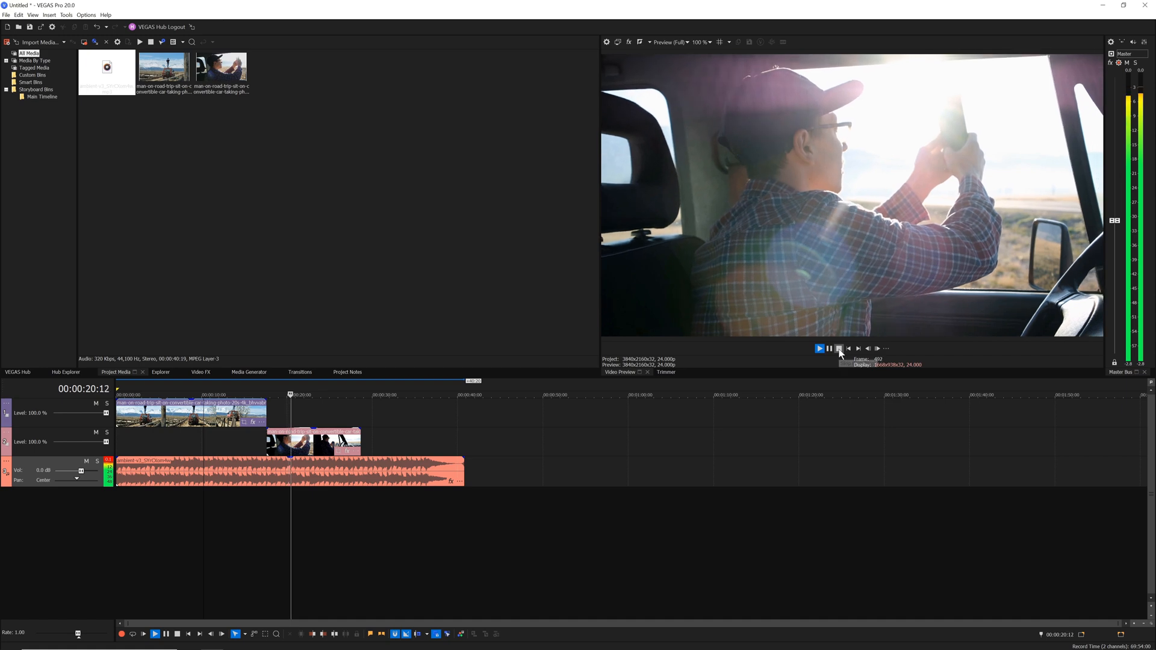
{"action": "left_click", "coordinate": [838, 348]}
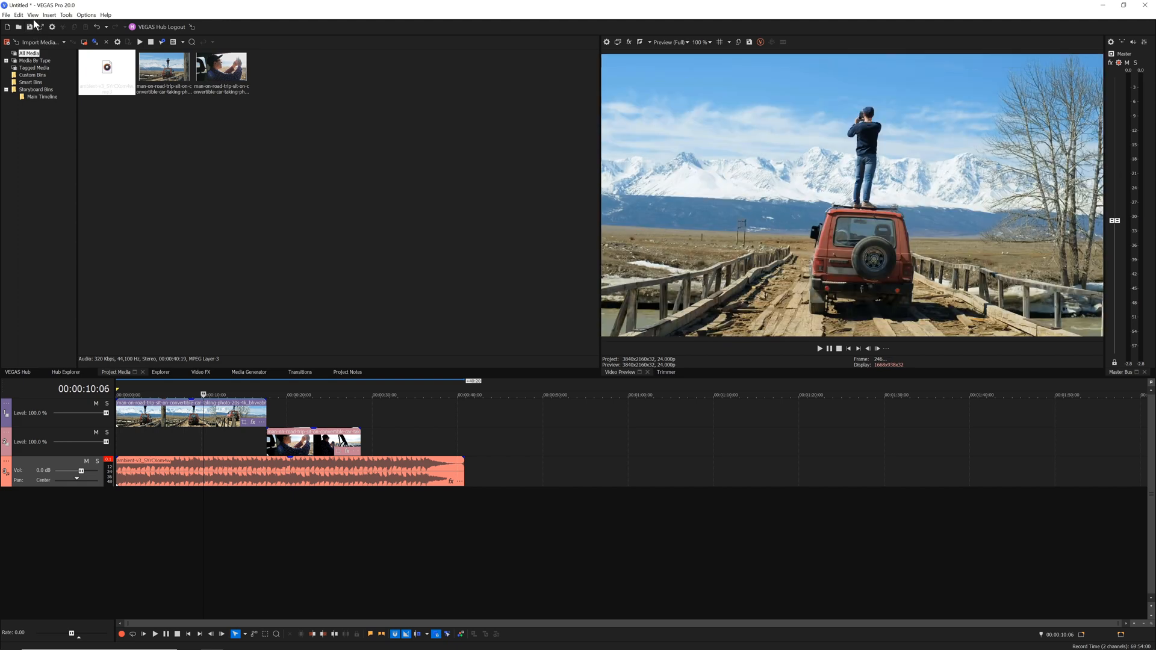
- Show the Loudness Meters window from View > Window
{"action": "left_click", "coordinate": [32, 15]}
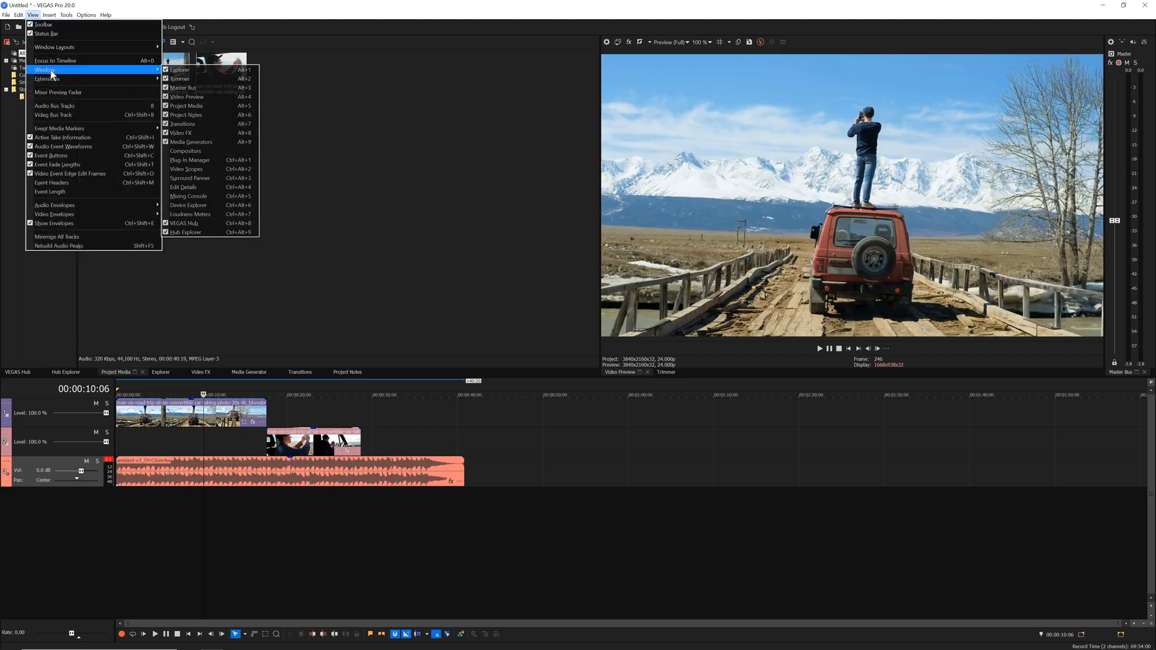
{"action": "mouse_move", "coordinate": [187, 204]}
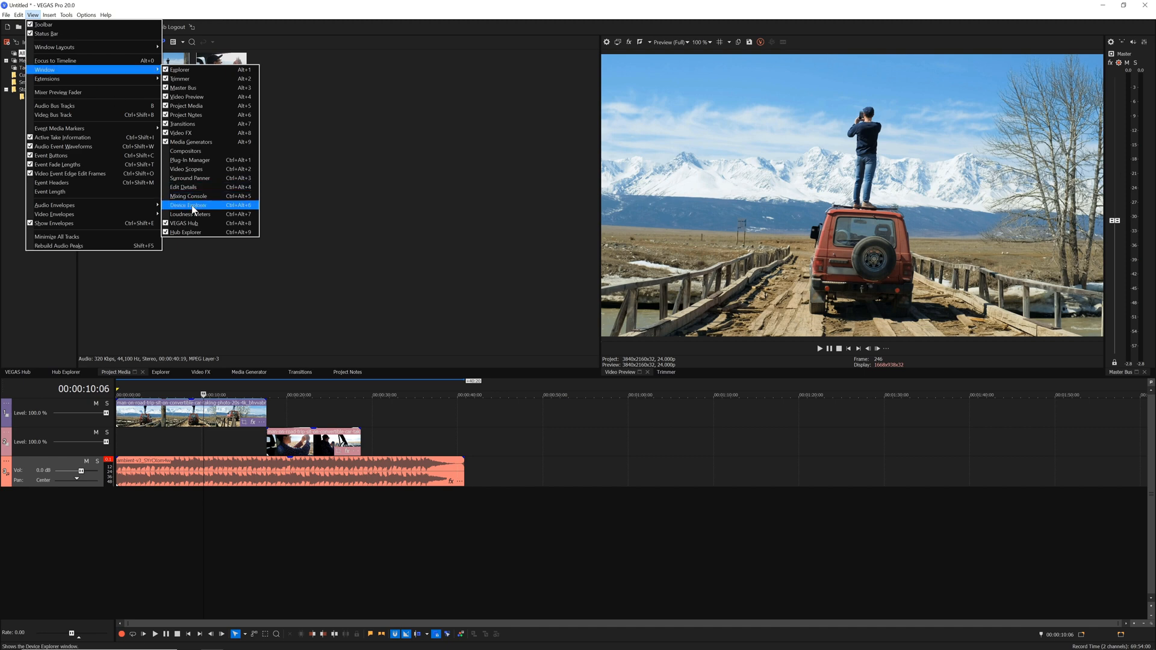
{"action": "left_click", "coordinate": [190, 213]}
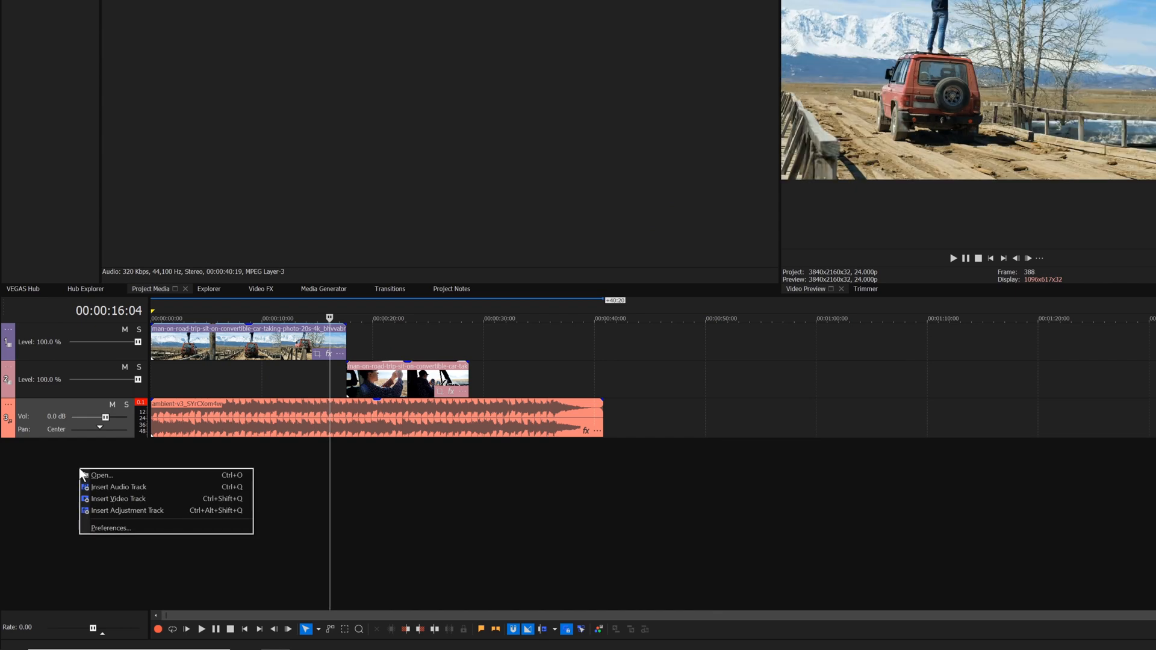
- Insert an empty video track at the top and drag the tracks to a compact height
{"action": "left_click", "coordinate": [118, 498]}
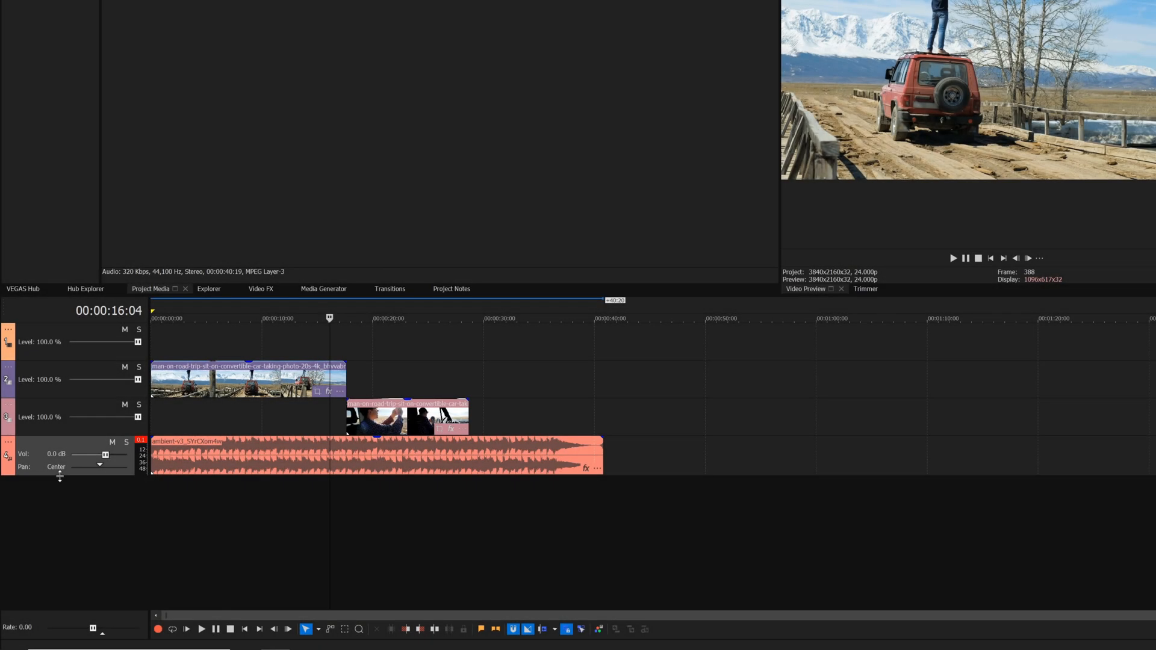
{"action": "left_click_drag", "start_coordinate": [59, 478], "coordinate": [55, 525]}
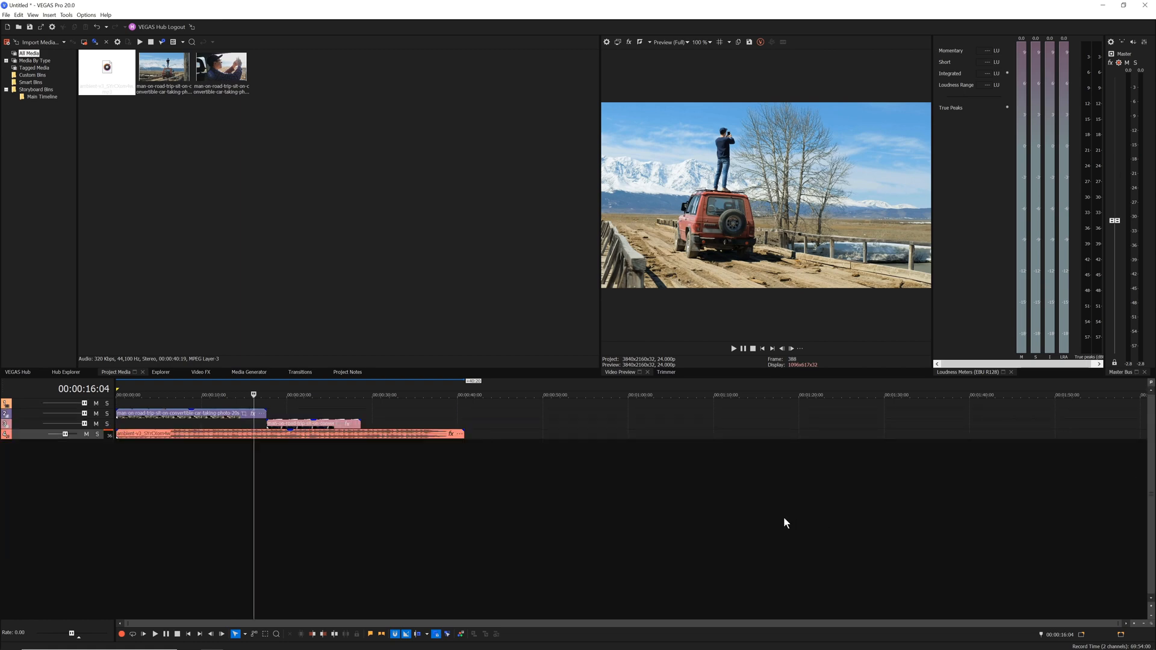
{"action": "mouse_move", "coordinate": [759, 525]}
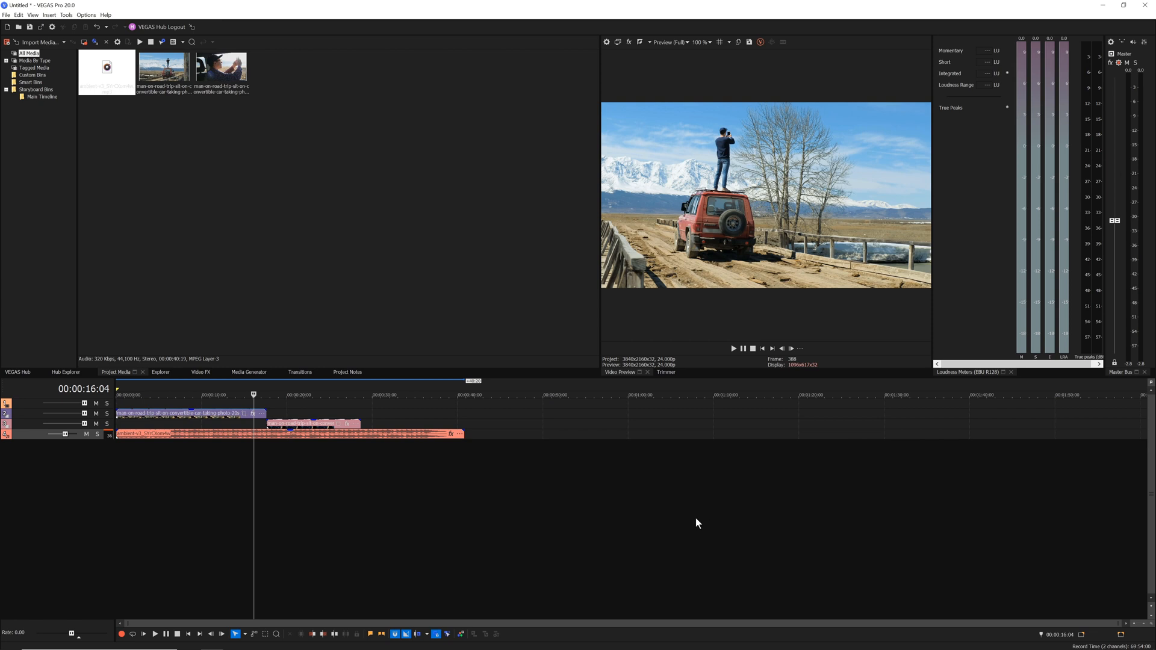
{"action": "mouse_move", "coordinate": [561, 501]}
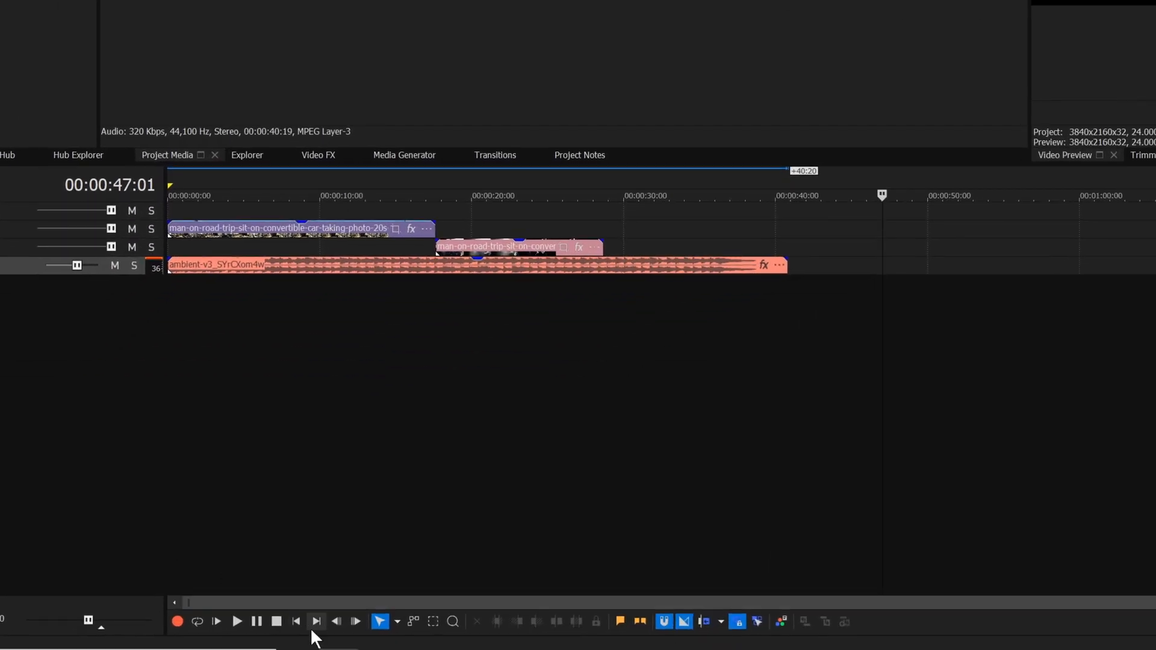
- Return the playhead to the very start of the project
{"action": "left_click", "coordinate": [236, 621]}
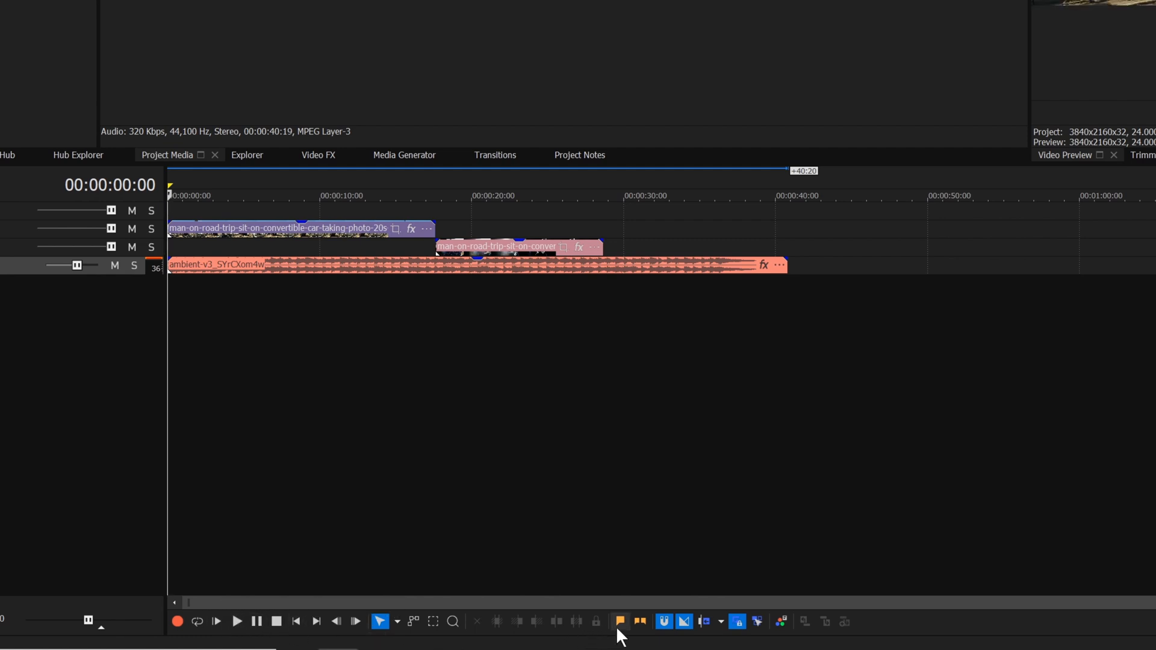
{"action": "mouse_move", "coordinate": [735, 621]}
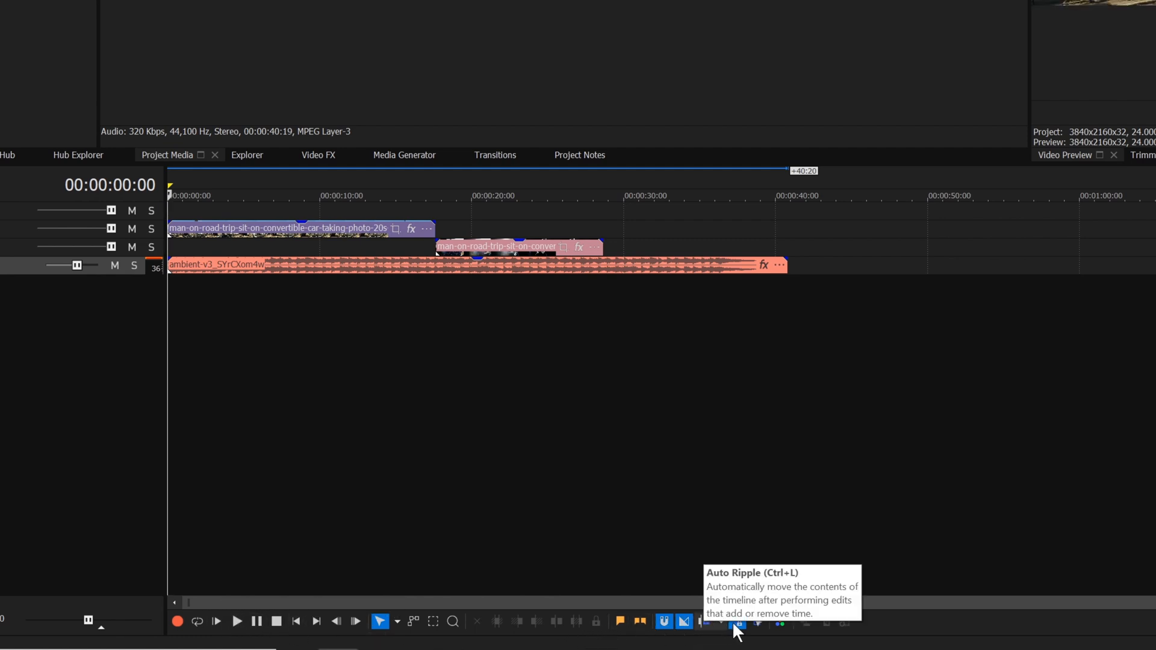
{"action": "mouse_move", "coordinate": [780, 625]}
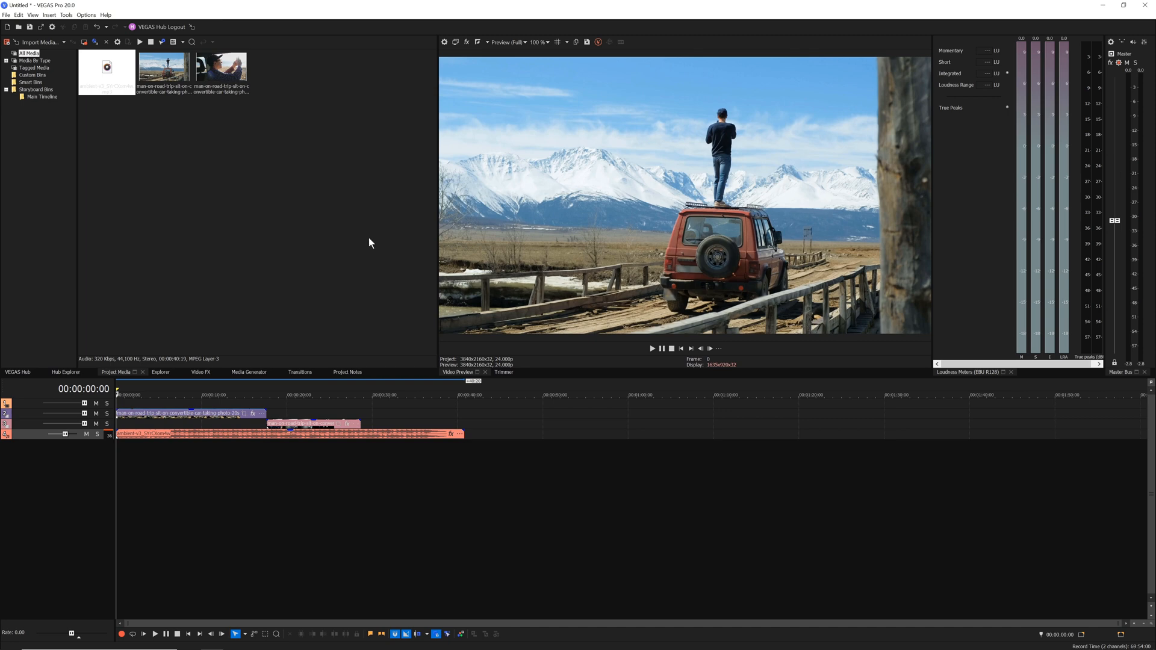
{"action": "mouse_move", "coordinate": [260, 259]}
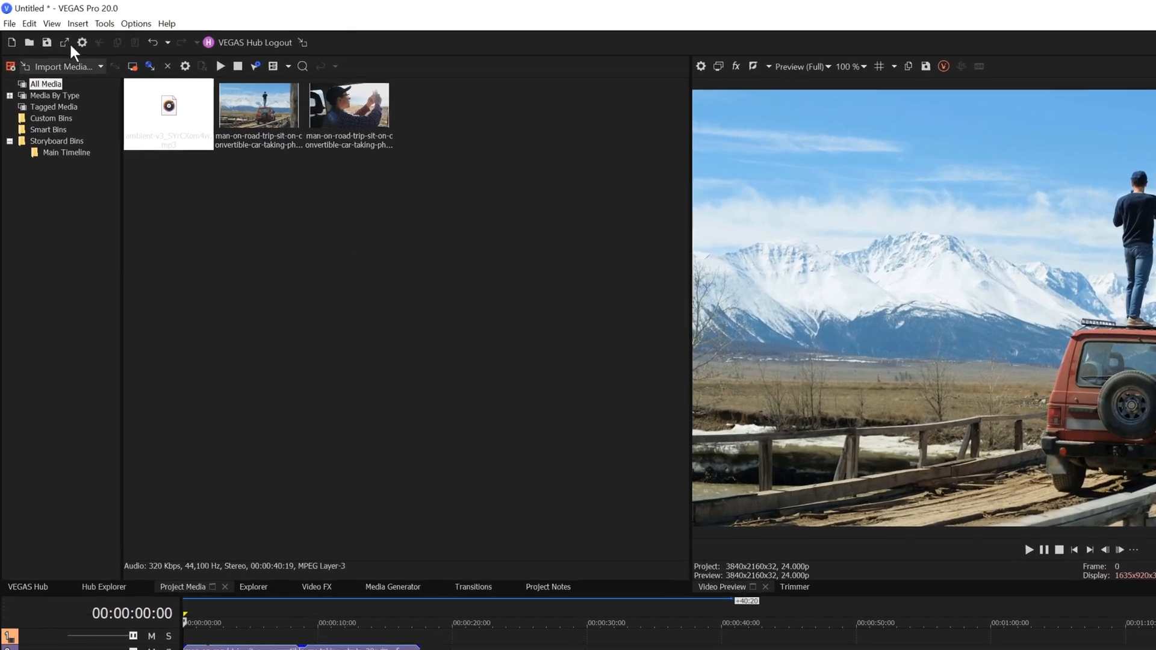
- Save the current window arrangement as a layout named 'loudness'
{"action": "left_click", "coordinate": [51, 23]}
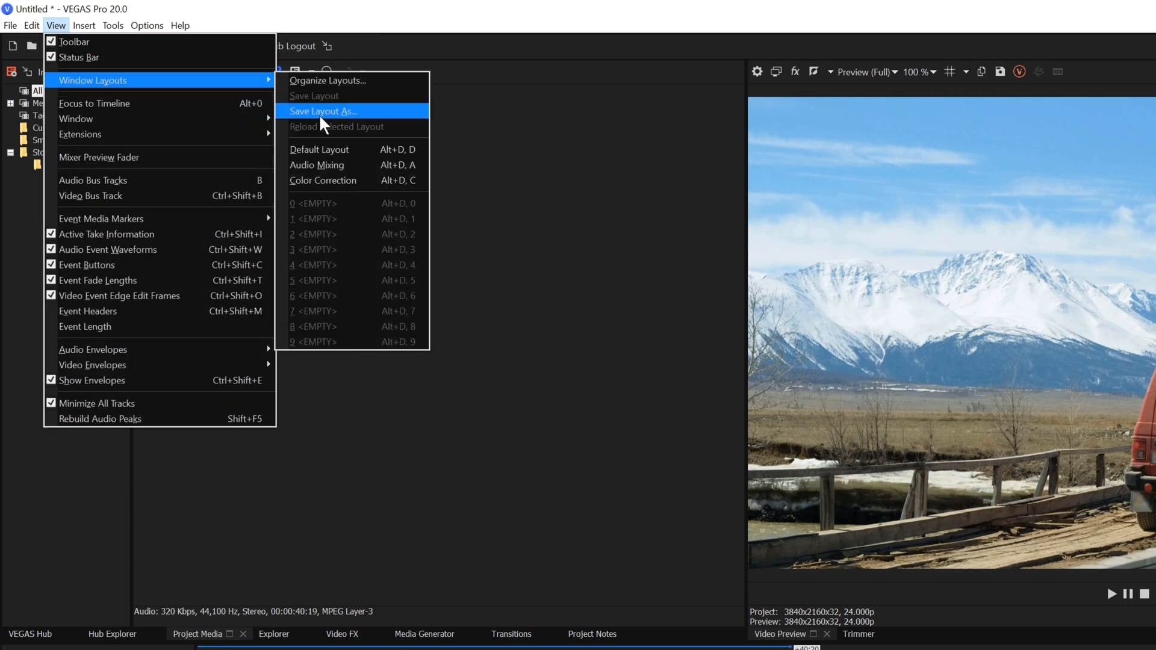
{"action": "left_click", "coordinate": [322, 111]}
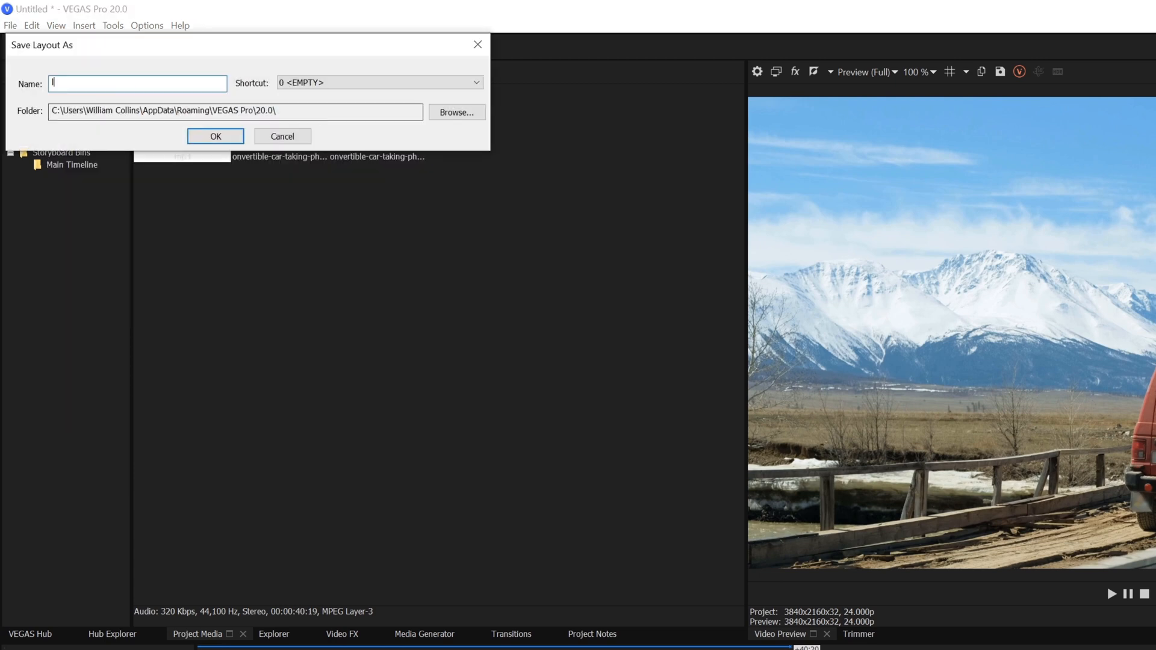
{"action": "type", "text": "loudness"}
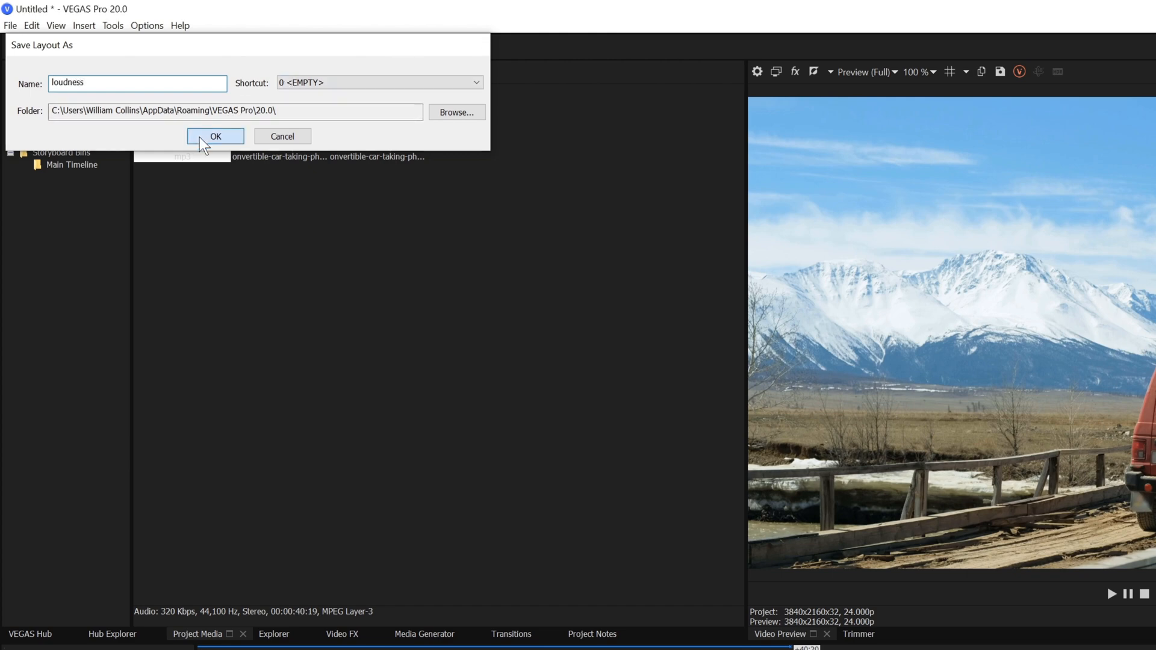
{"action": "left_click", "coordinate": [214, 136]}
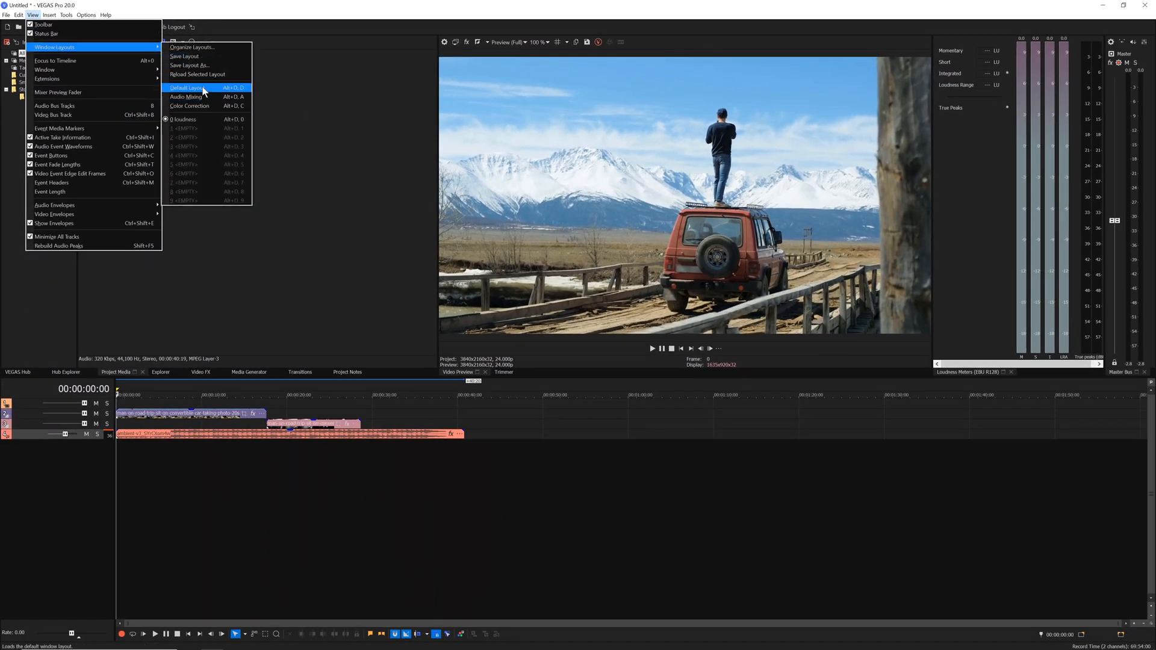
- Restore the Default Layout, bringing the Hub panel back
{"action": "left_click", "coordinate": [185, 88]}
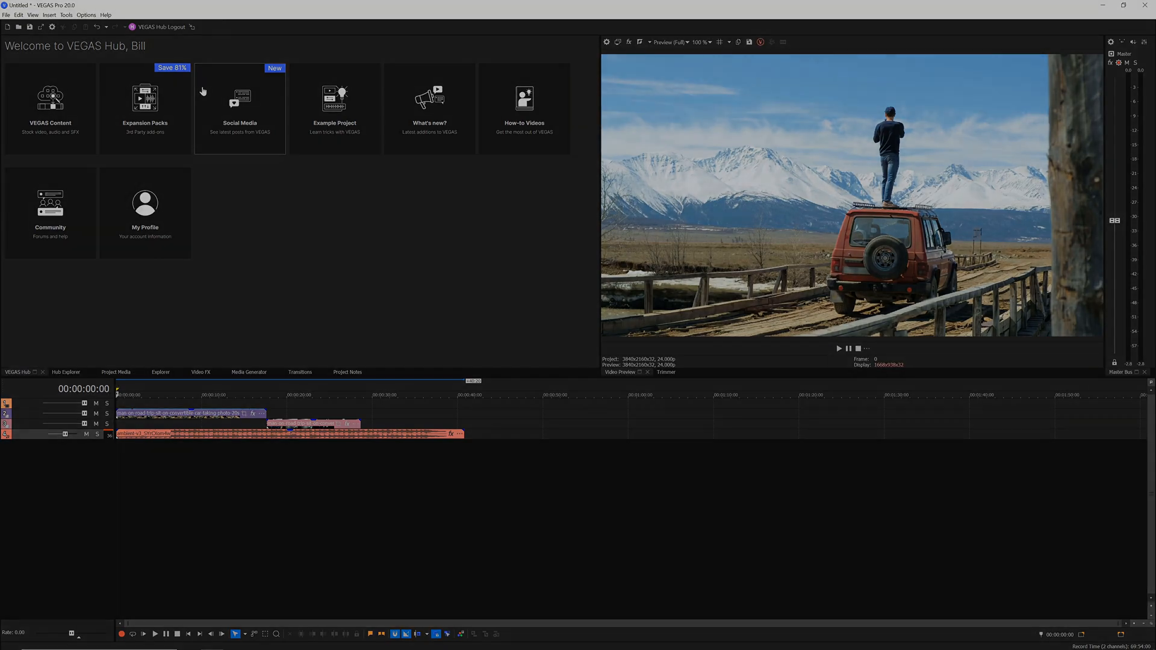